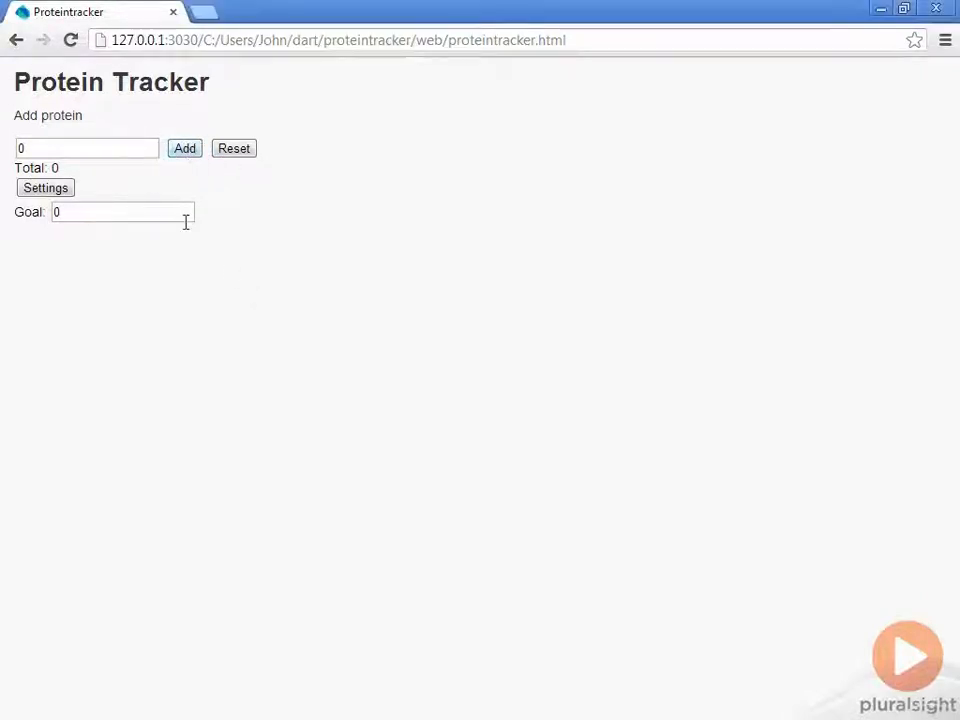
- Click Add on the Protein Tracker page and confirm the total stays at 0
{"action": "left_click", "coordinate": [86, 148]}
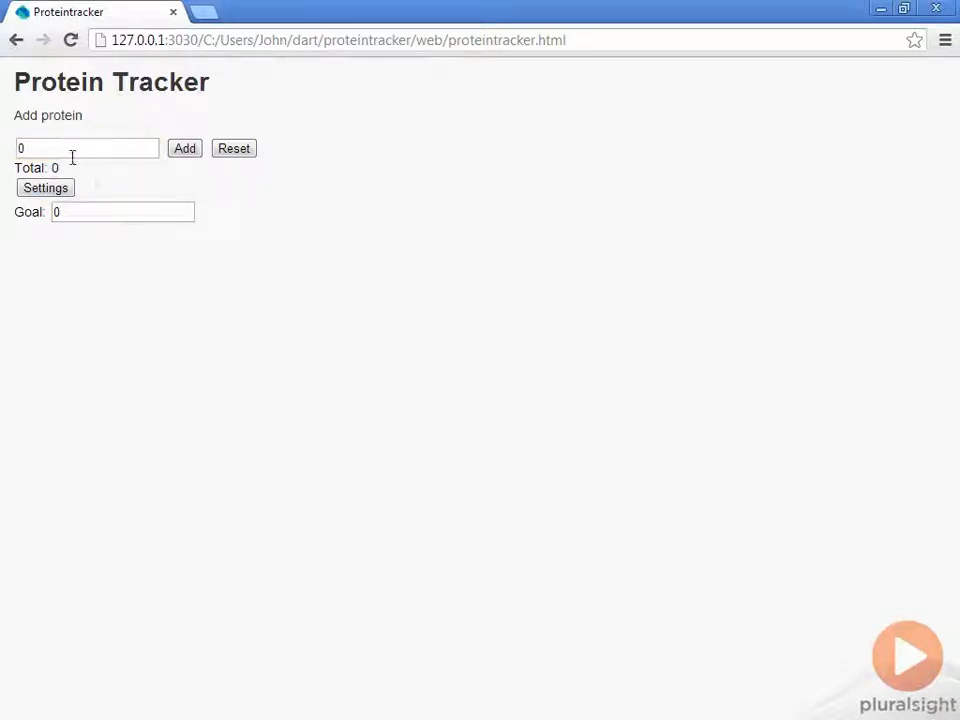
{"action": "mouse_move", "coordinate": [185, 175]}
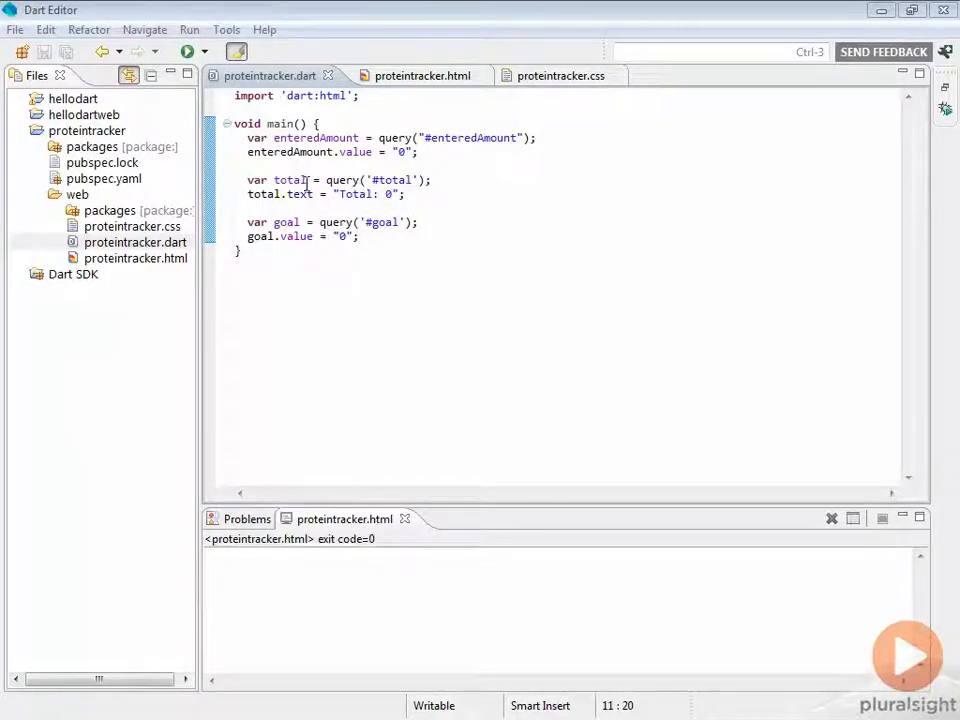
- Look up the enterButton id in proteintracker.html
{"action": "left_click", "coordinate": [410, 75]}
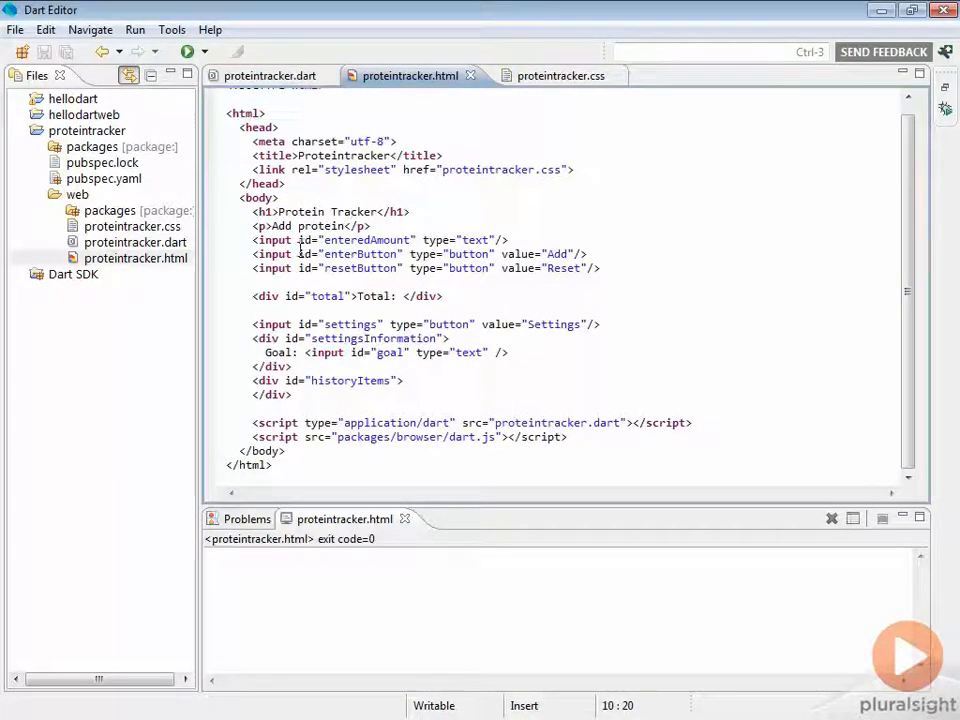
{"action": "double_click", "coordinate": [360, 254]}
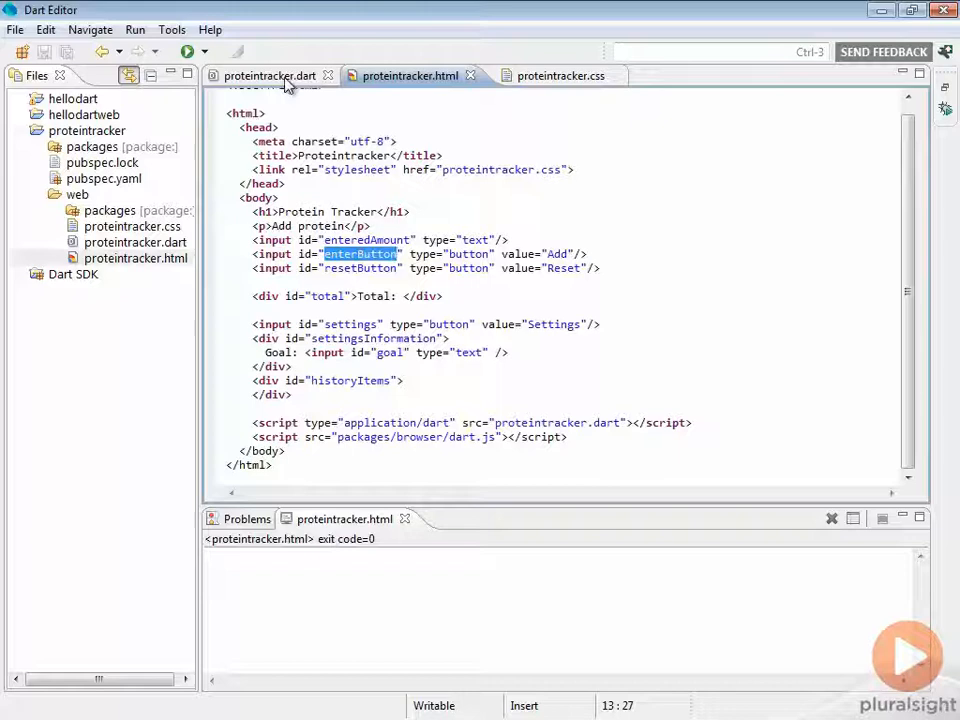
{"action": "left_click", "coordinate": [268, 75]}
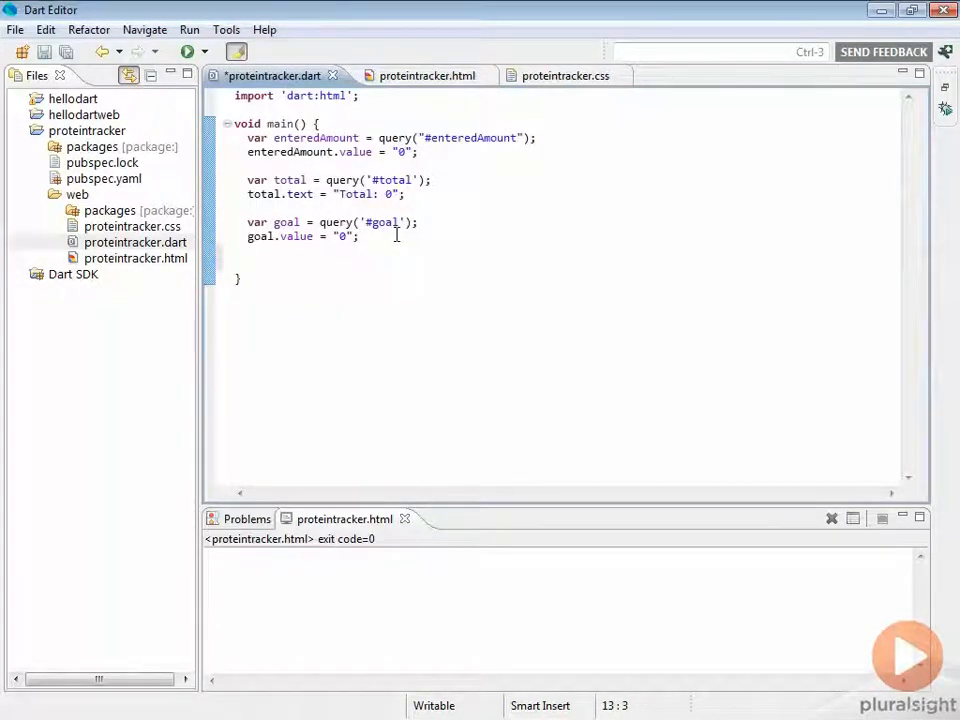
- In main, add query('#enterButton').onClick.listen(addAmount); using autocomplete
{"action": "type", "text": "query('#s"}
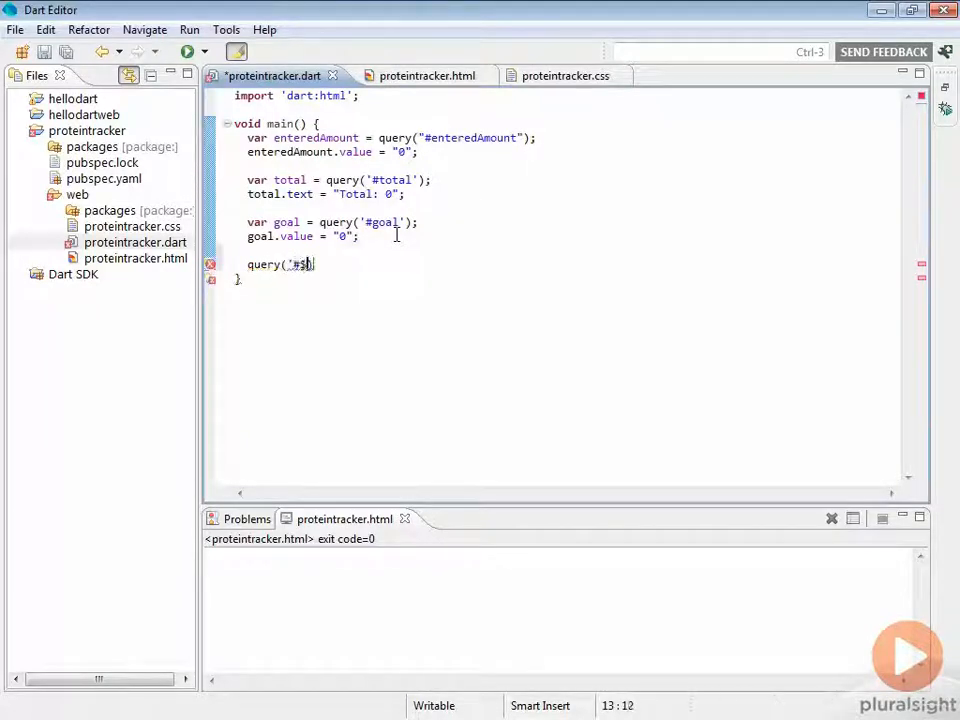
{"action": "type", "text": "enterButton'"}
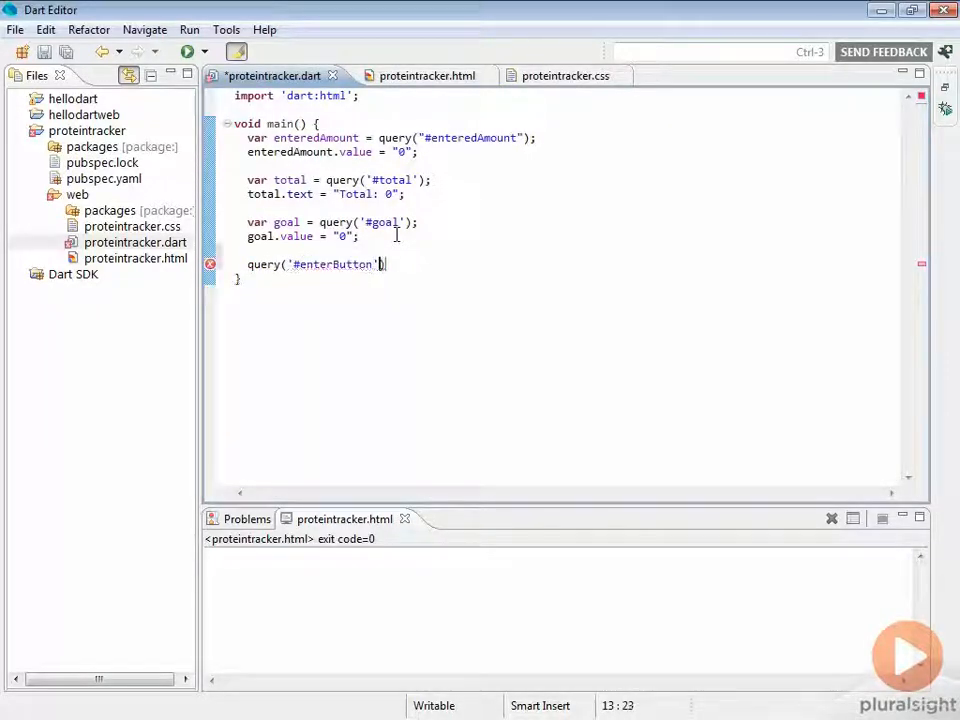
{"action": "type", "text": ")."}
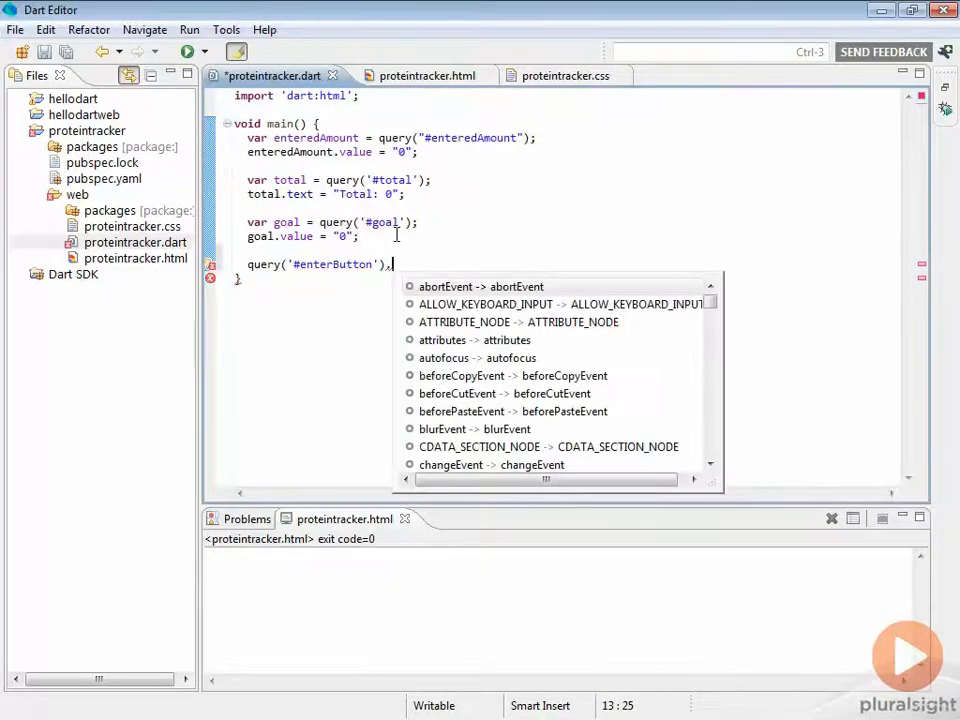
{"action": "type", "text": "on"}
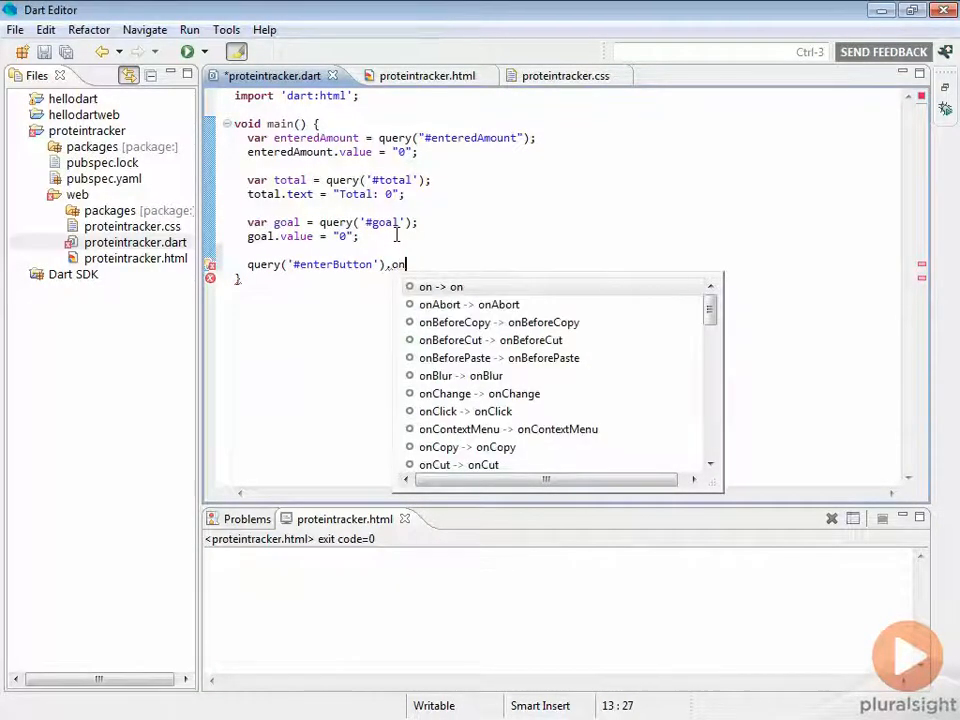
{"action": "type", "text": "Click.listen(onData, onError: , onDone: , cancelOnError: )"}
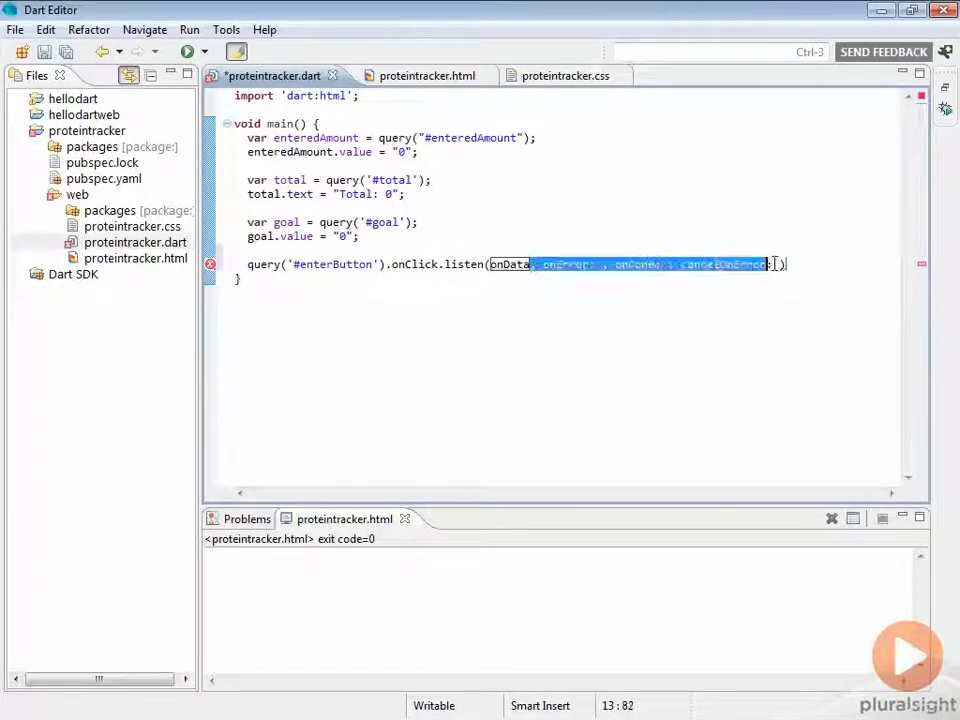
{"action": "key", "text": "Delete"}
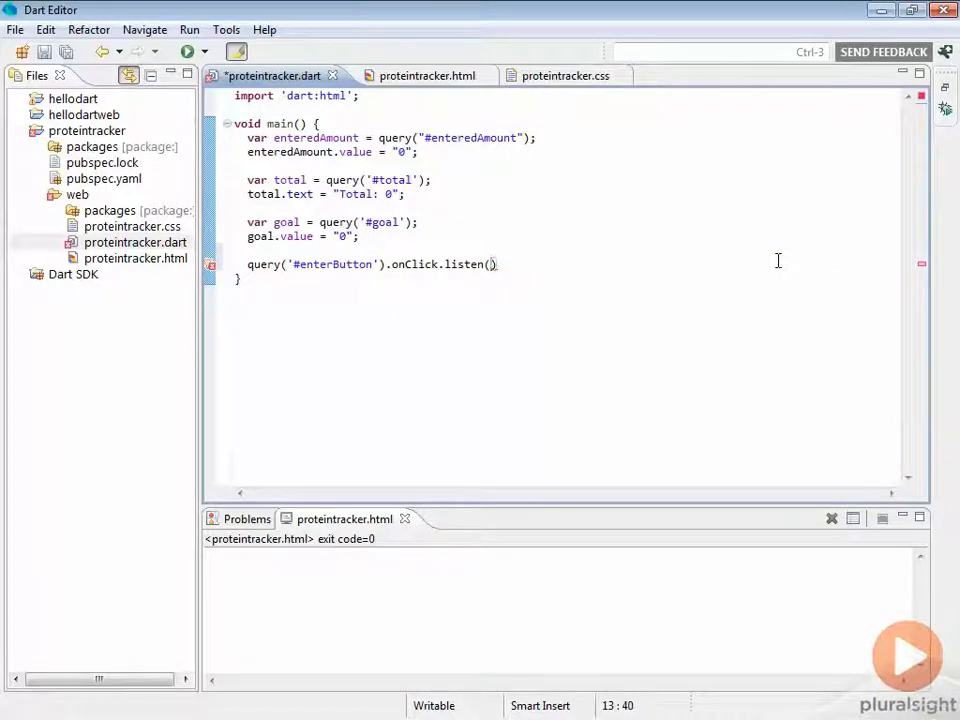
{"action": "type", "text": "addAmount"}
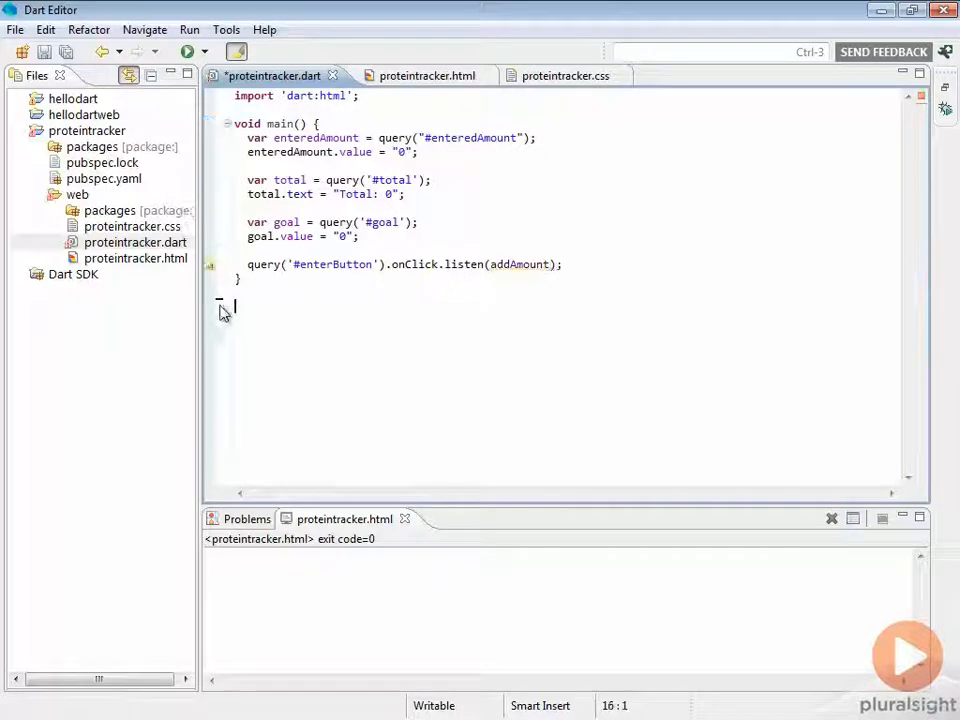
- Add void addAmount(Event e) { print("clicked!"); } below main and run the app
{"action": "type", "text": "void"}
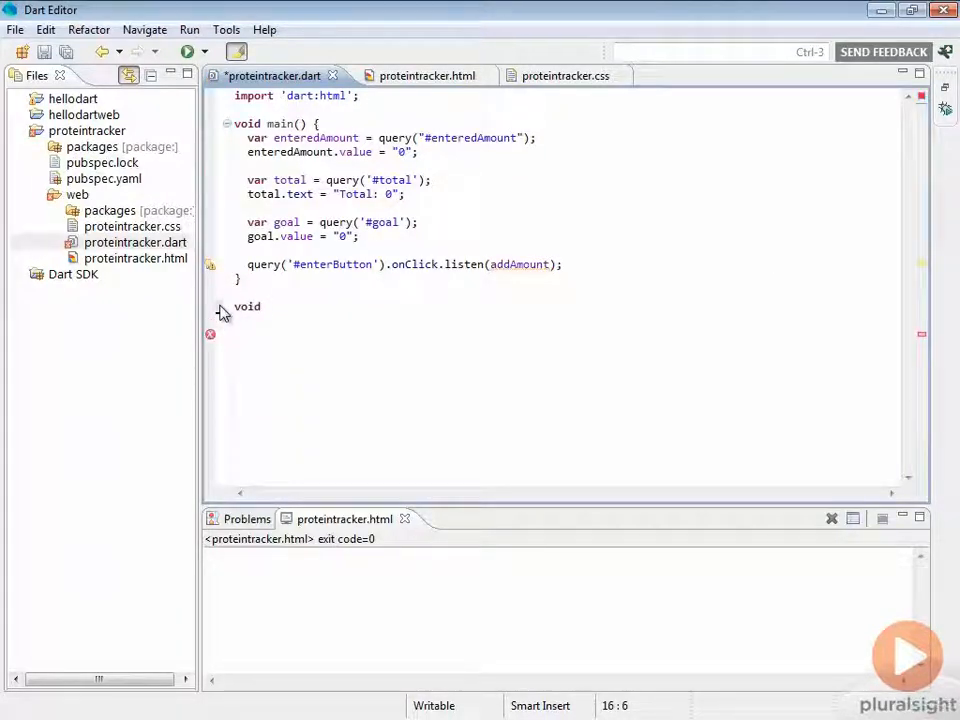
{"action": "type", "text": "addAmount()"}
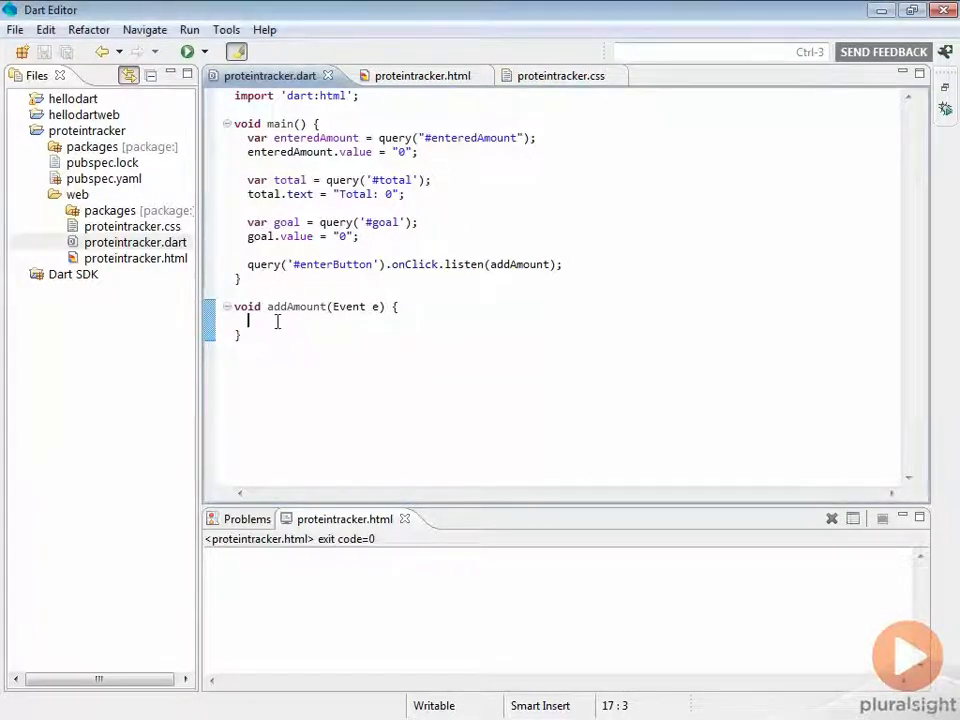
{"action": "type", "text": "p"}
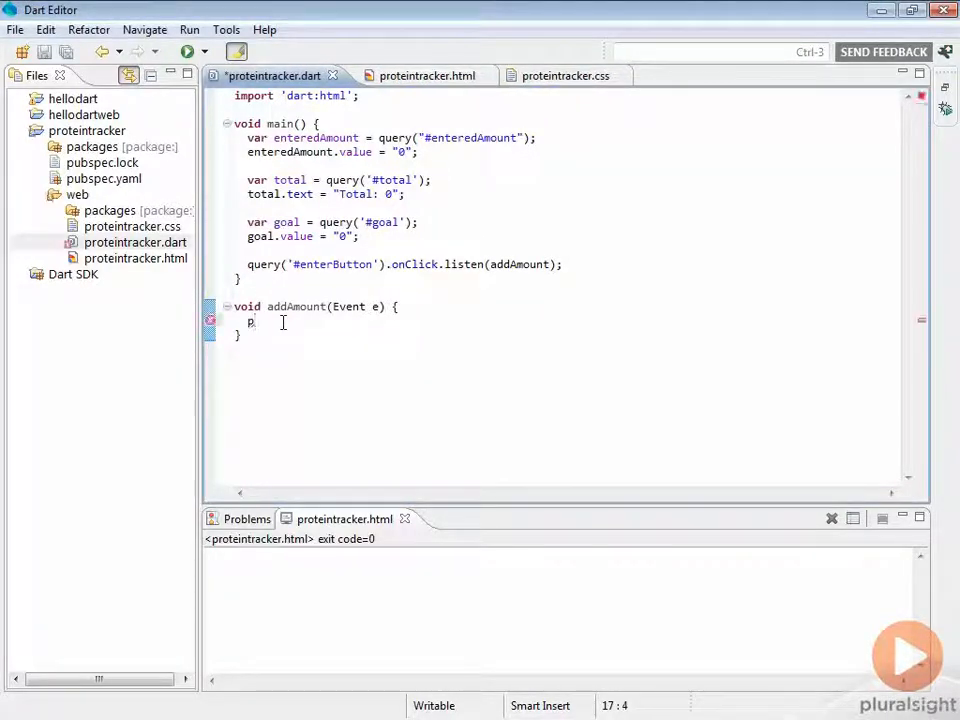
{"action": "type", "text": "rint('"}
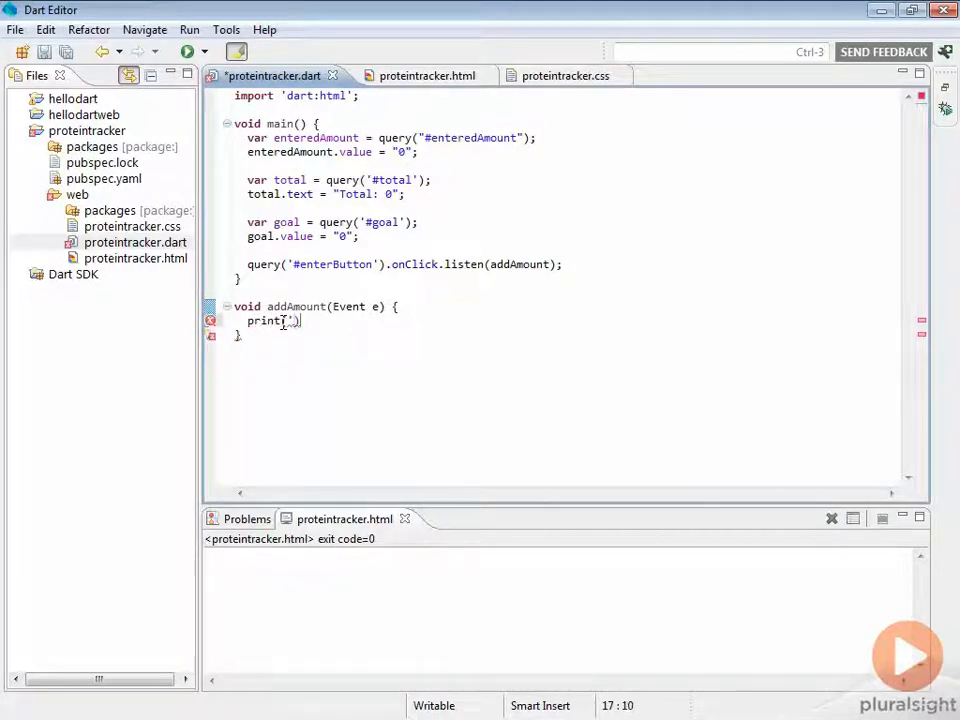
{"action": "type", "text": "clicked"}
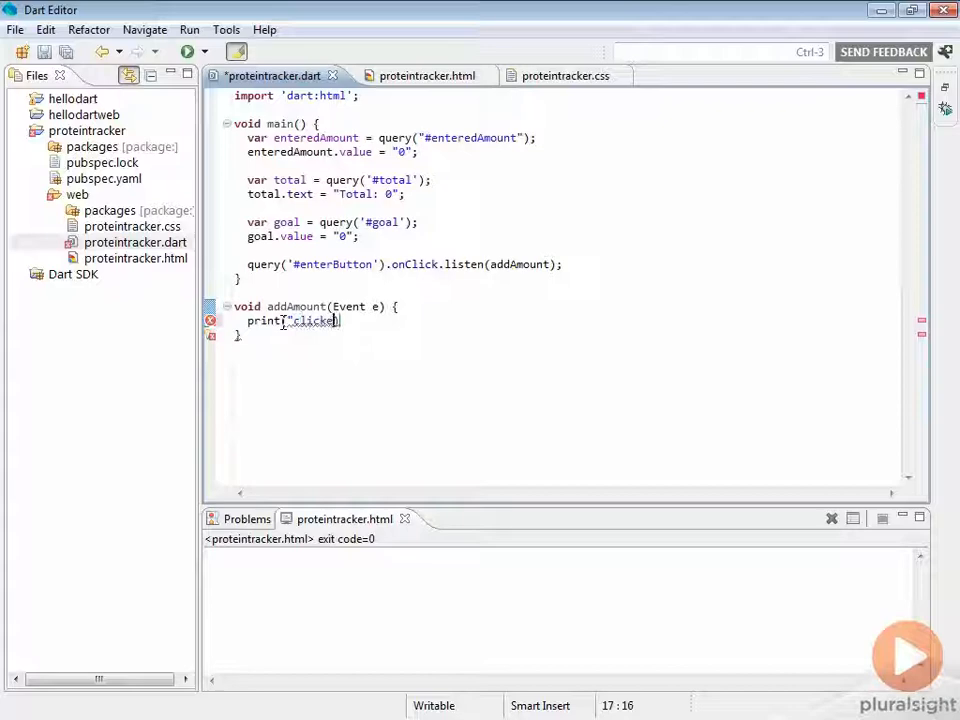
{"action": "left_click", "coordinate": [186, 51]}
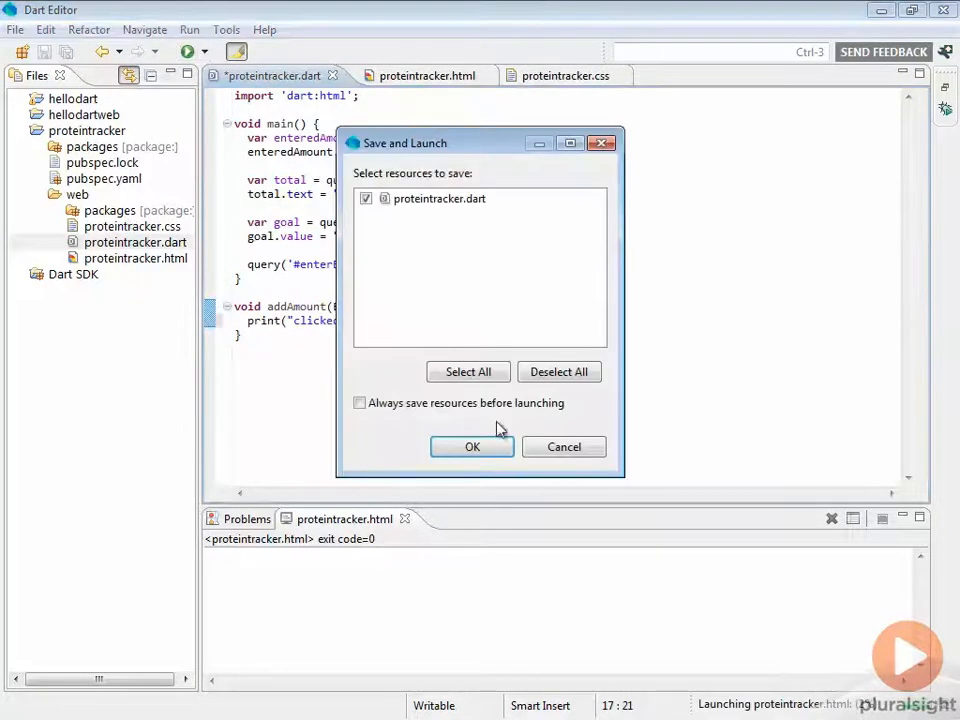
- Confirm the Save and Launch prompt to save proteintracker.dart and launch it
{"action": "left_click", "coordinate": [472, 446]}
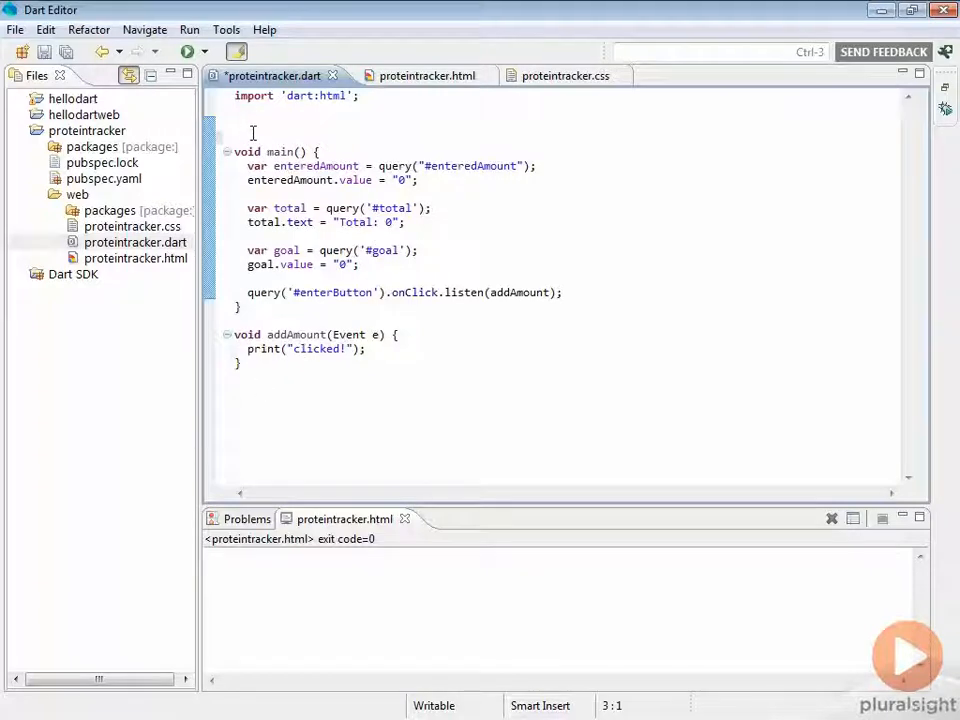
- Declare top-level InputElement enteredAmount, remove var in main, and start a var in addAmount
{"action": "type", "text": "e"}
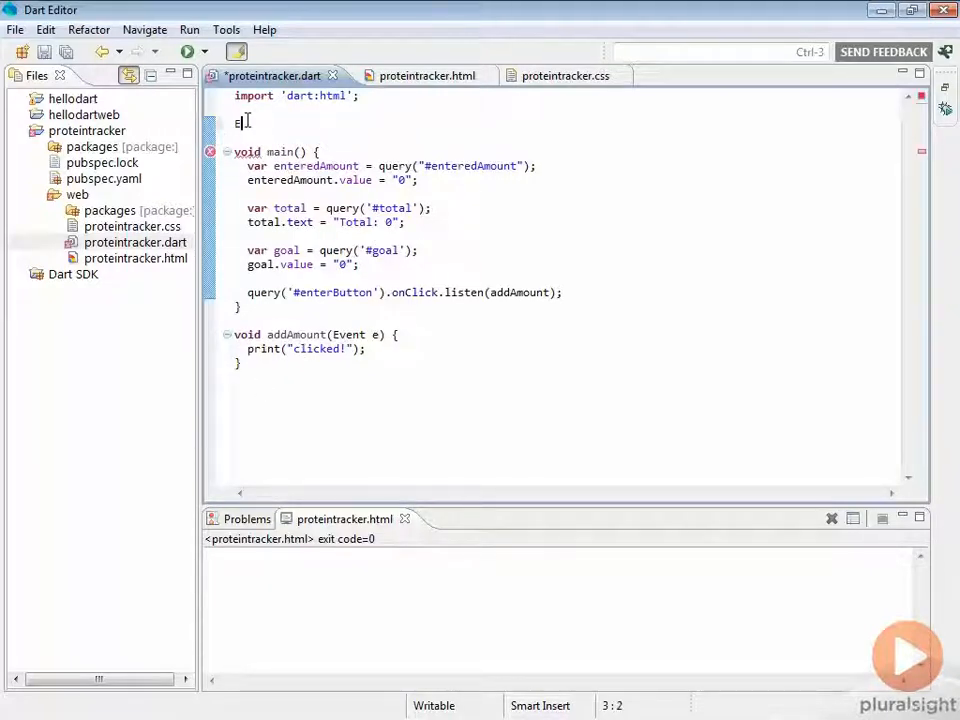
{"action": "type", "text": "Inpu"}
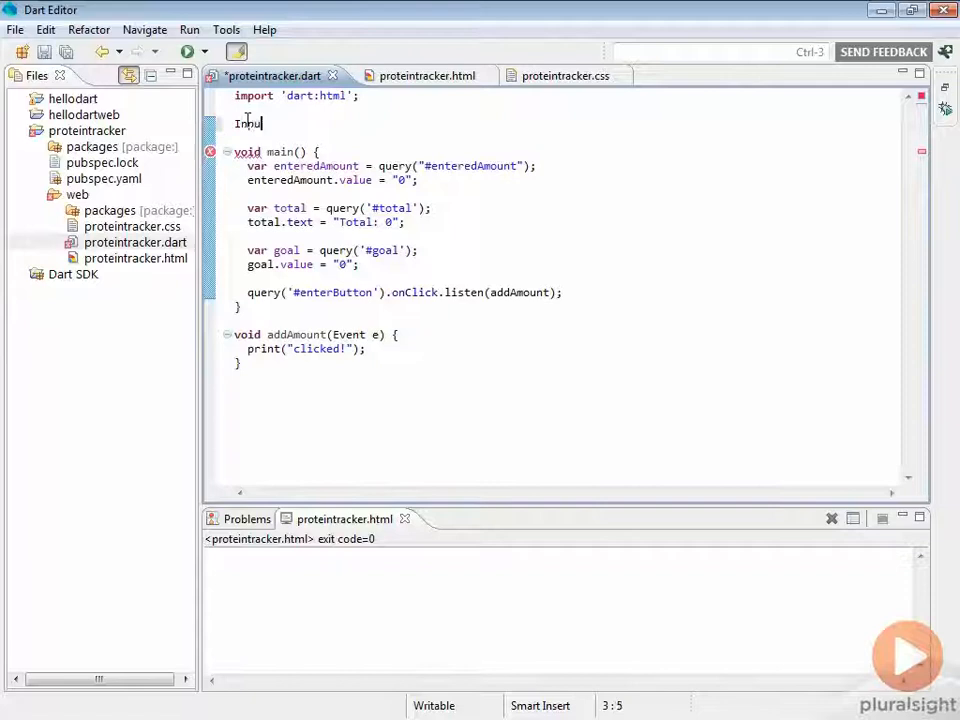
{"action": "type", "text": "tElement"}
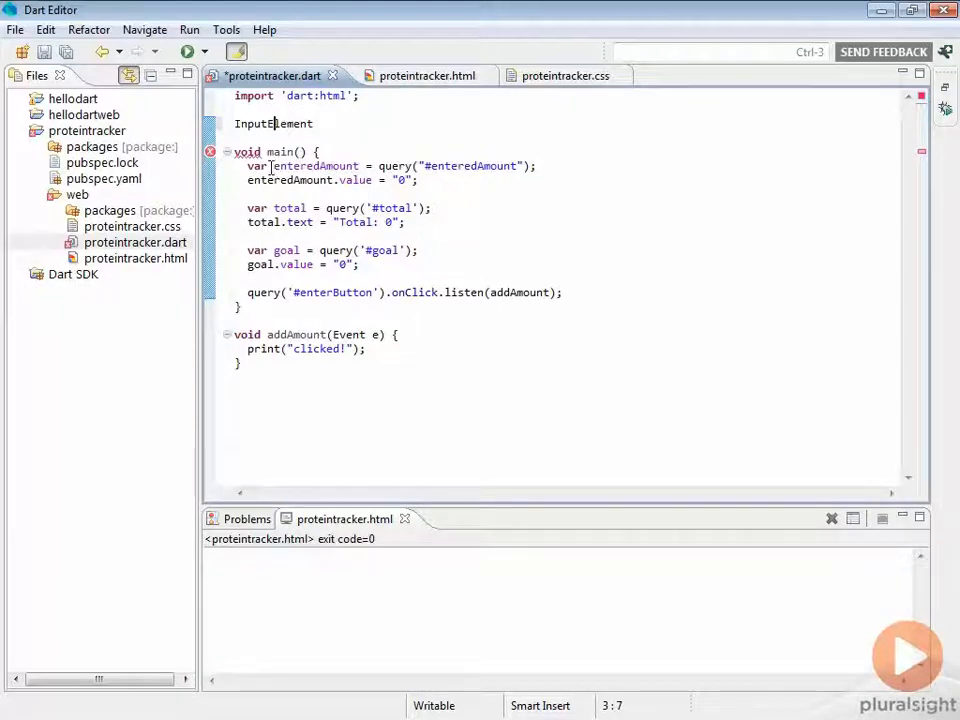
{"action": "double_click", "coordinate": [256, 166]}
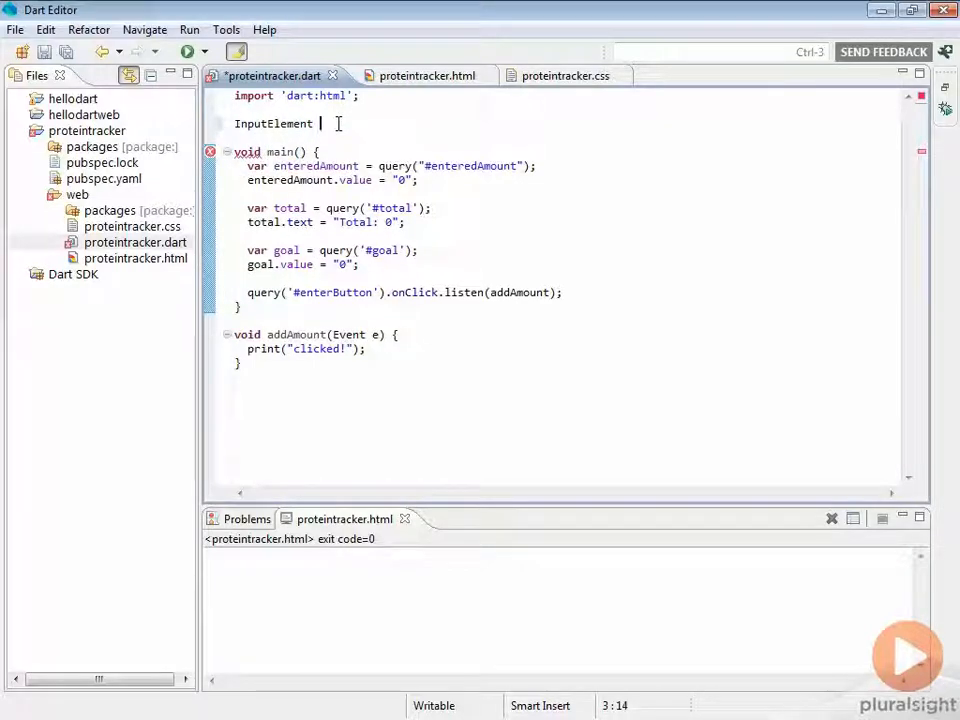
{"action": "type", "text": "enteredAmount;"}
{"action": "left_click", "coordinate": [565, 348]}
{"action": "type", "text": "s"}
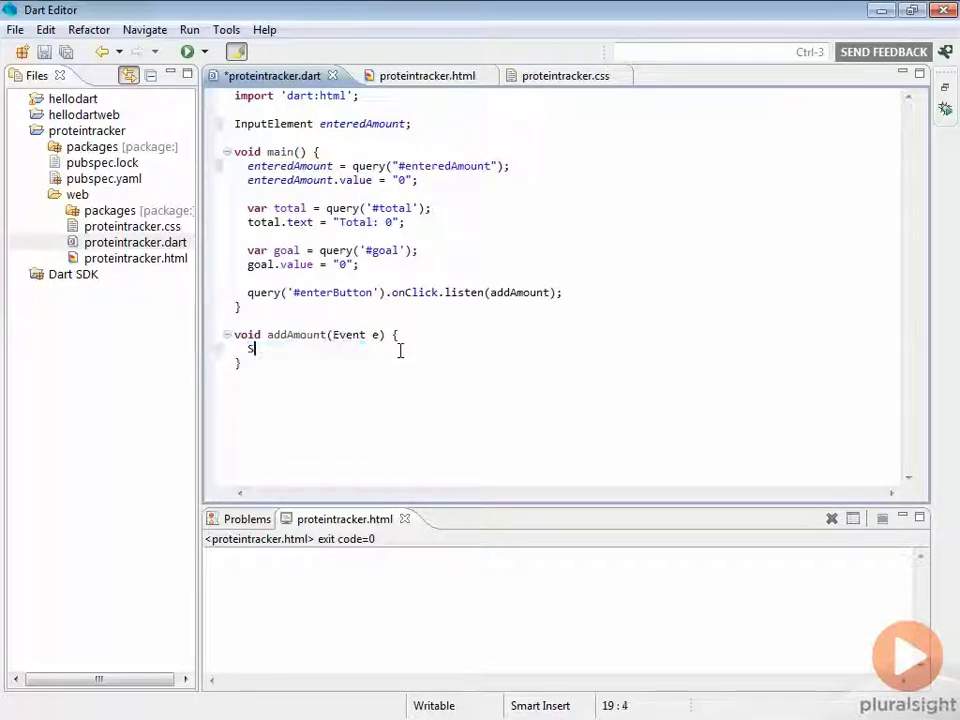
{"action": "type", "text": "ar"}
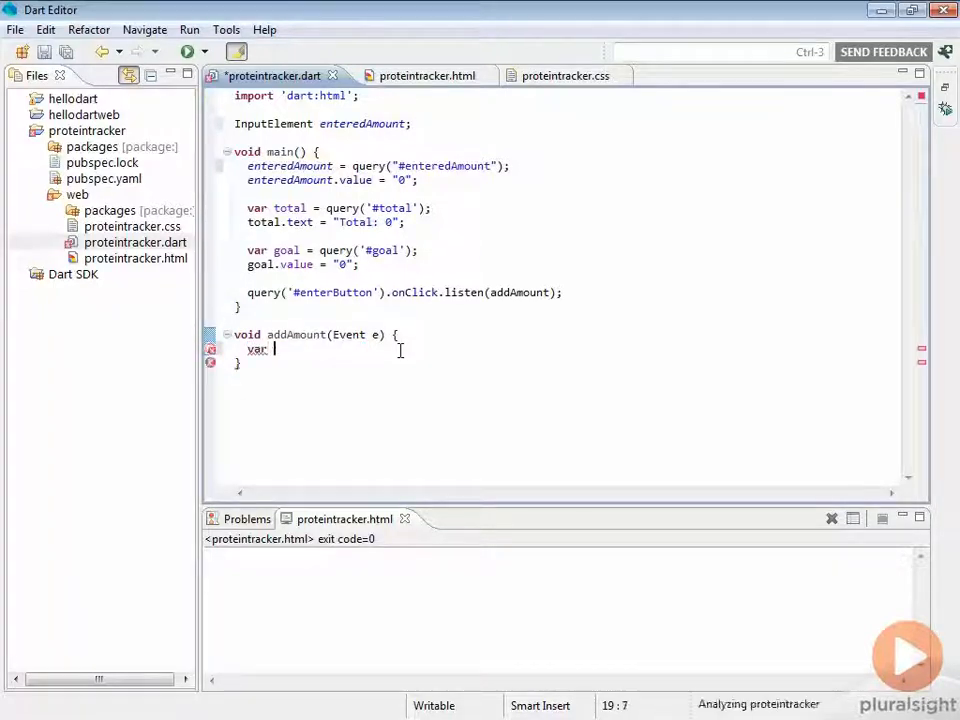
- Type var amount = enteredAmount.value; at the start of addAmount
{"action": "type", "text": "e"}
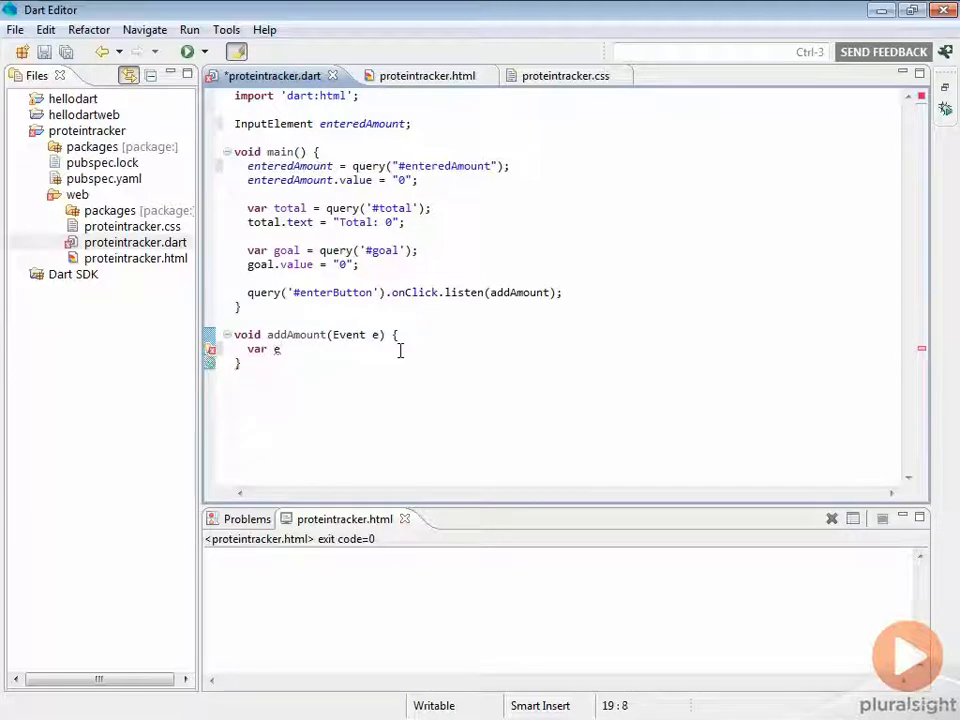
{"action": "type", "text": "mount ="}
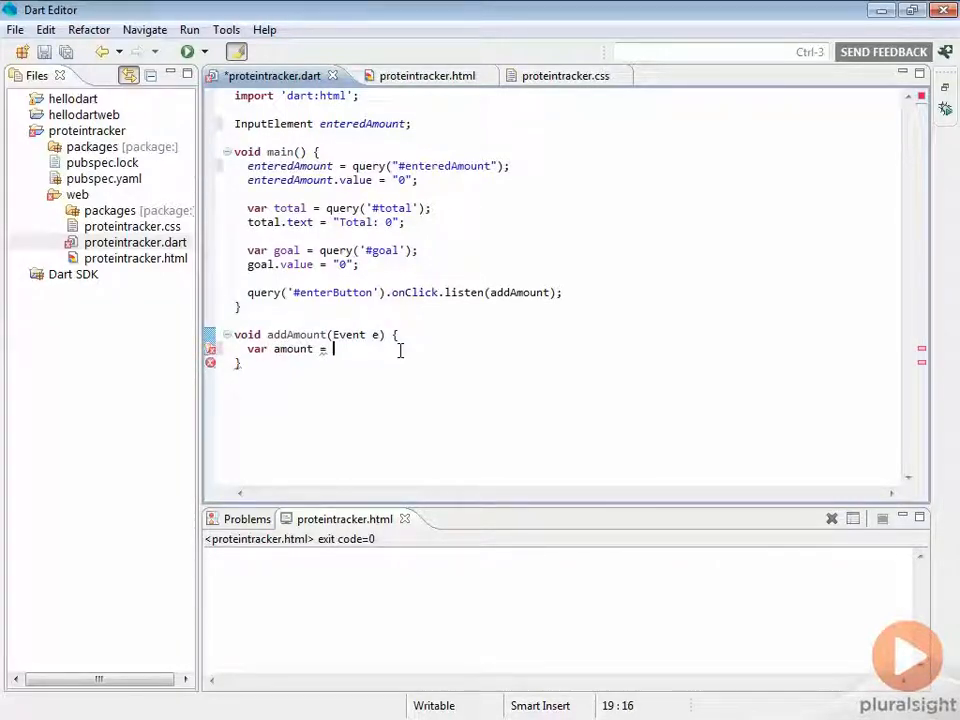
{"action": "type", "text": "enteredA"}
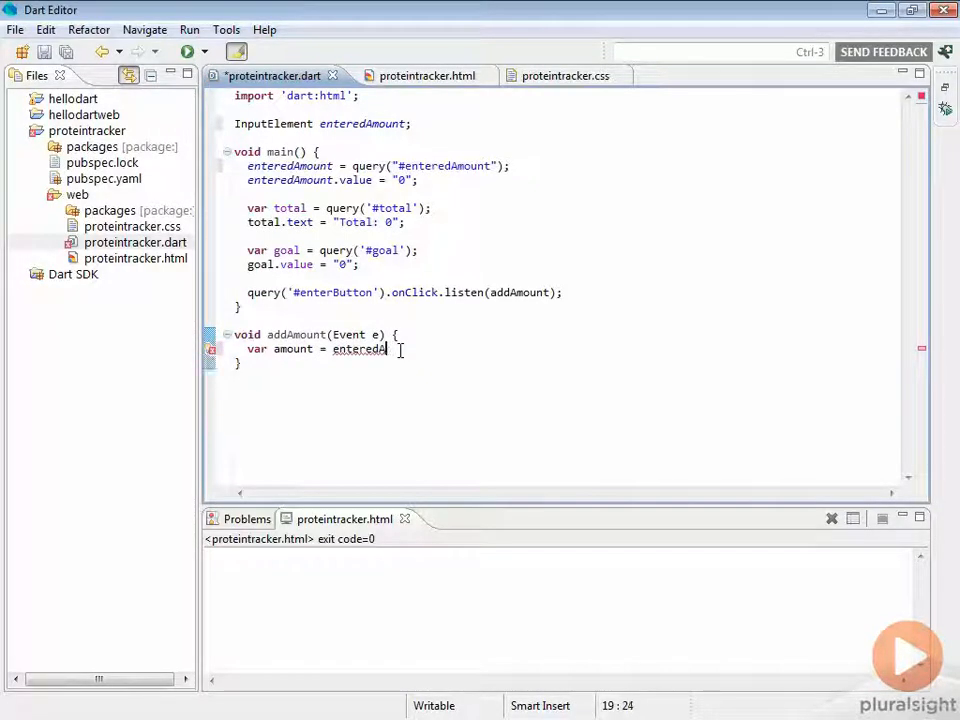
{"action": "type", "text": ".value;"}
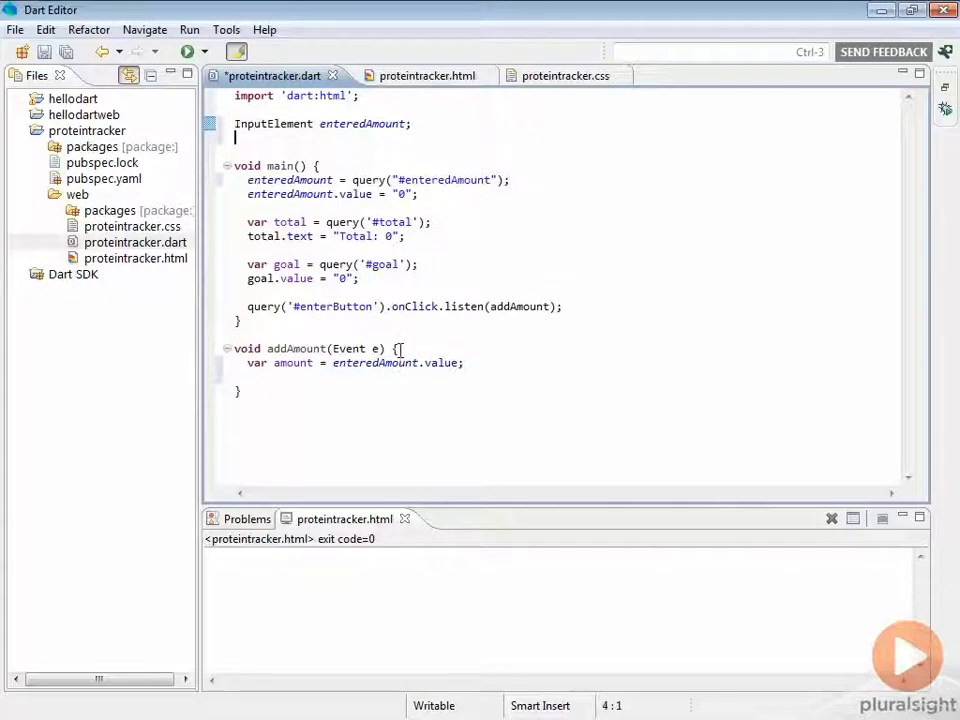
- Declare int total = 0; and change main's label text to "Total: $total"
{"action": "type", "text": "int total = 0;"}
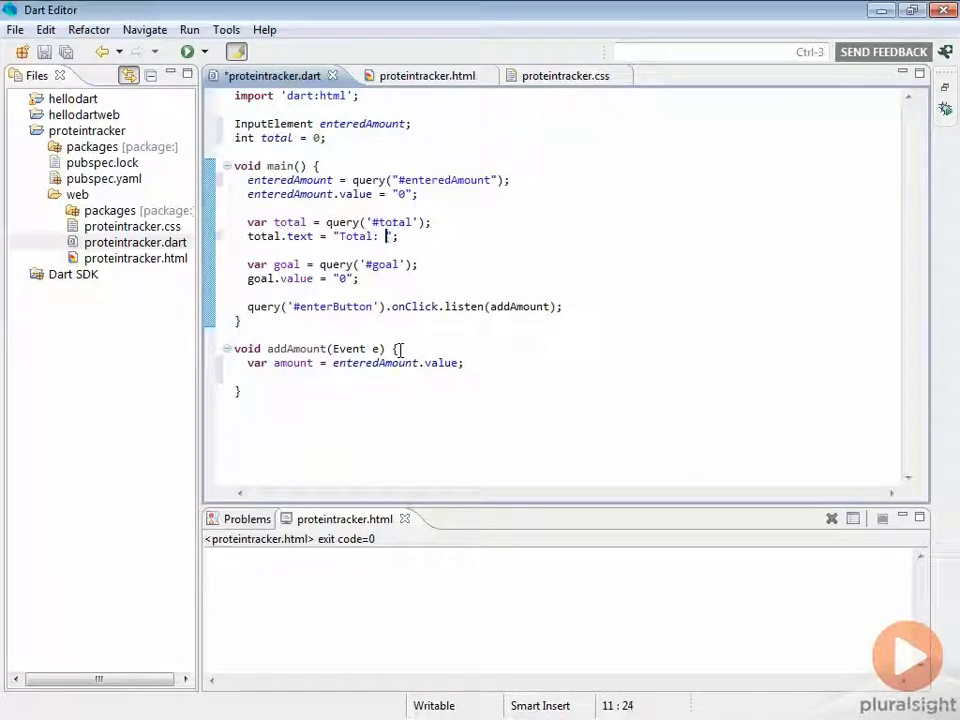
{"action": "type", "text": "$"}
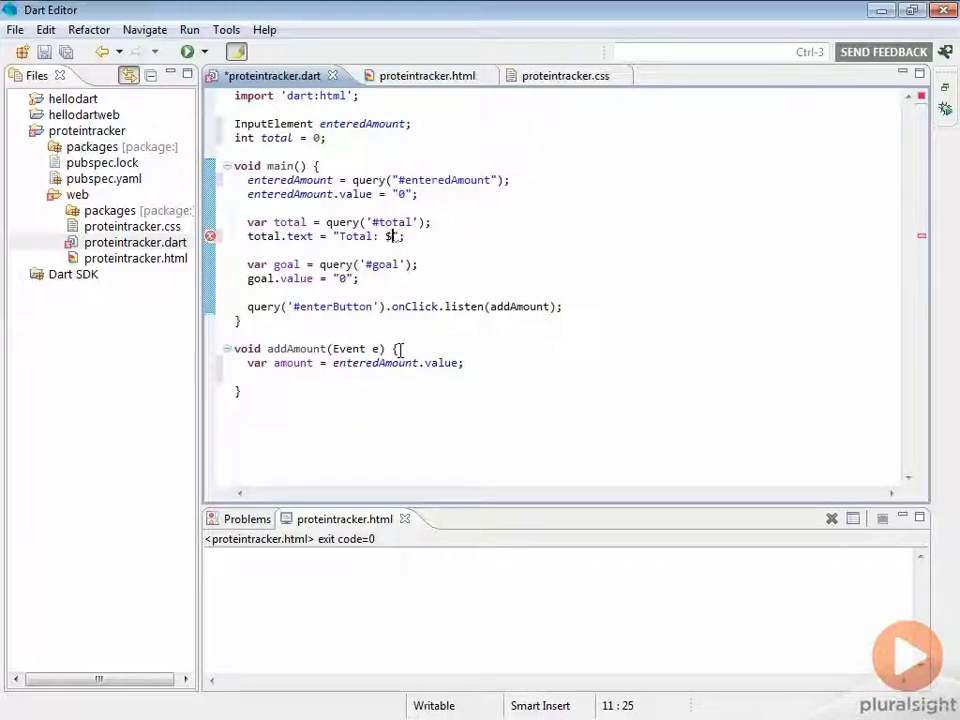
{"action": "type", "text": "total"}
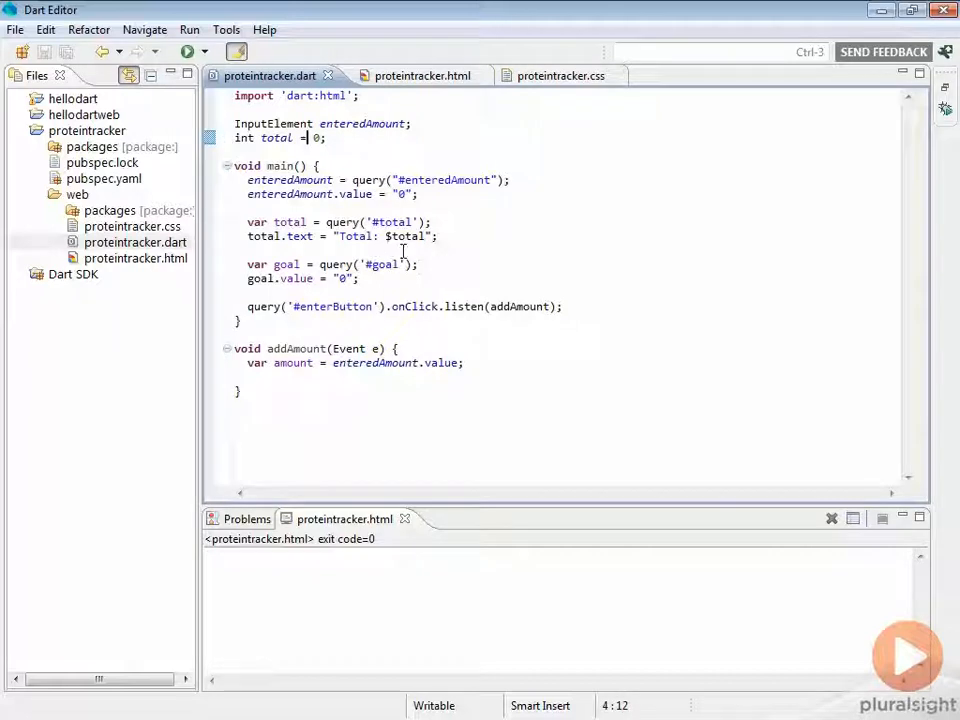
{"action": "mouse_move", "coordinate": [468, 277]}
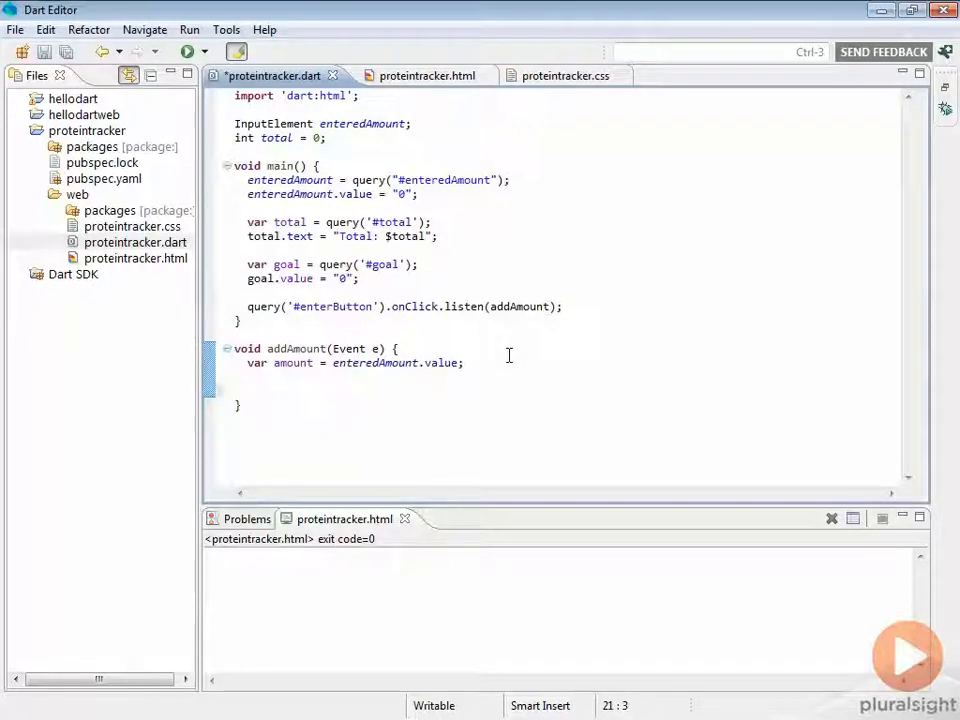
- Add total += int.parse(amount); to addAmount, removing the optional radix/onError arguments
{"action": "type", "text": "int.parse(source, radix: , onError:"}
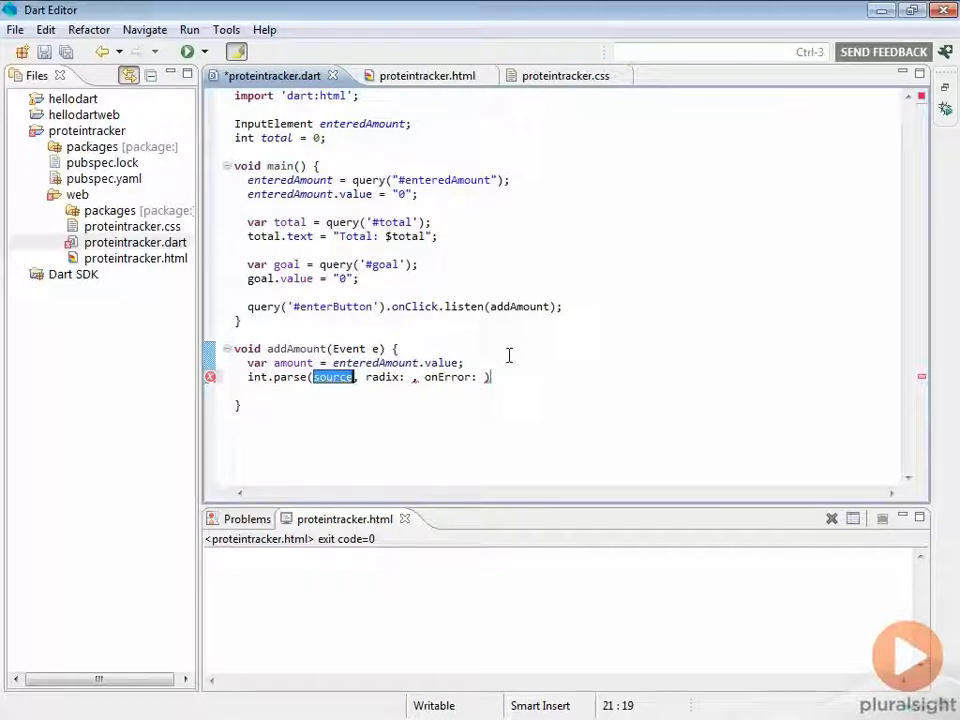
{"action": "type", "text": "amount"}
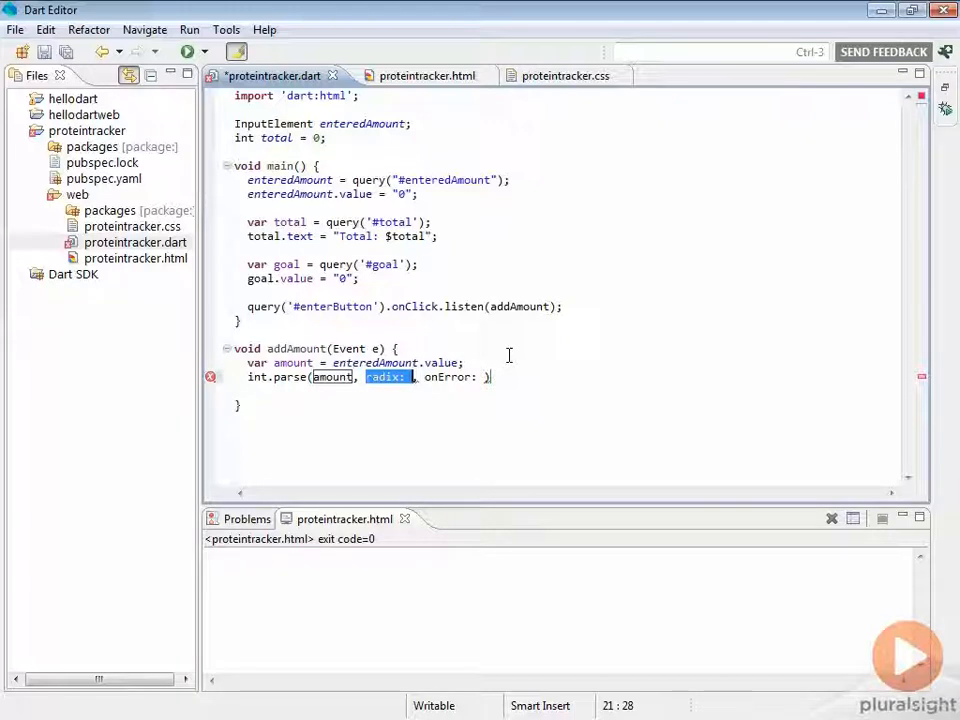
{"action": "key", "text": "Delete"}
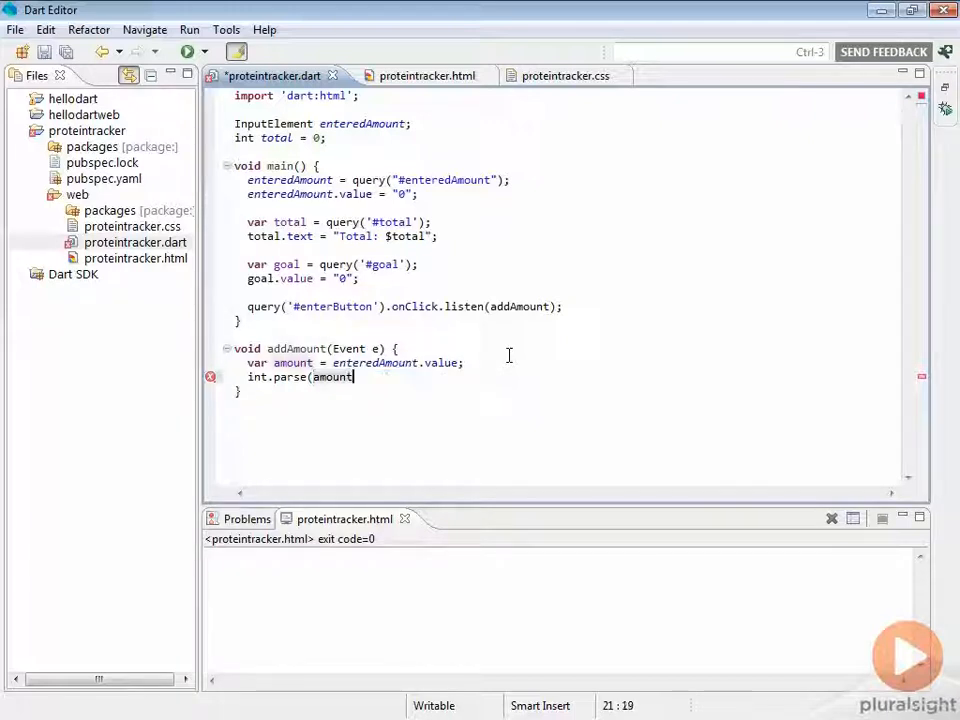
{"action": "type", "text": ", on"}
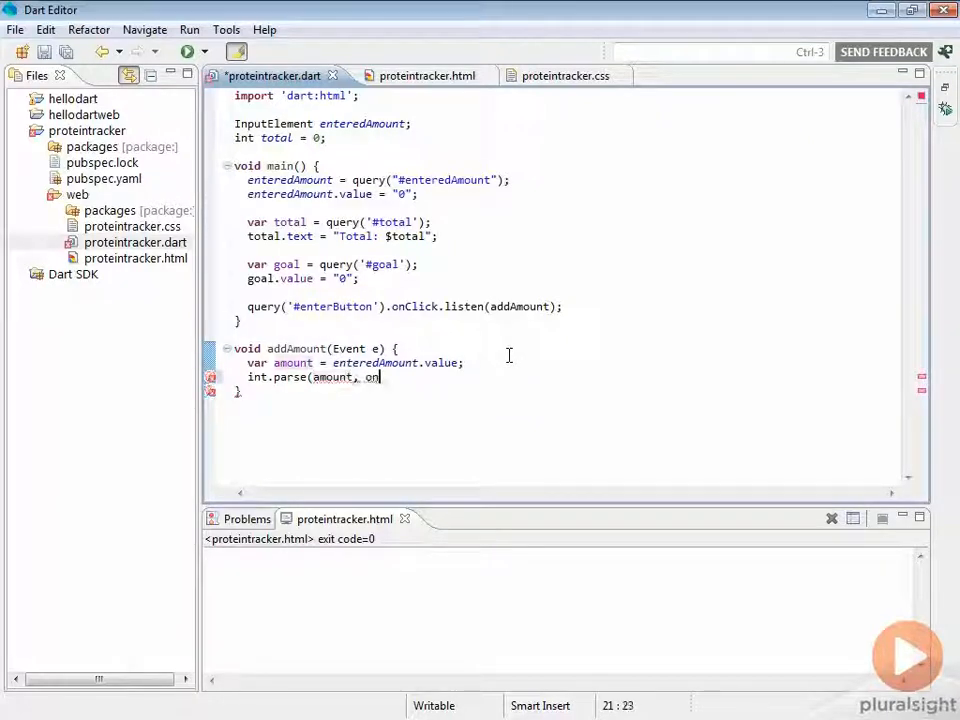
{"action": "key", "text": "BackSpace"}
{"action": "type", "text": ");"}
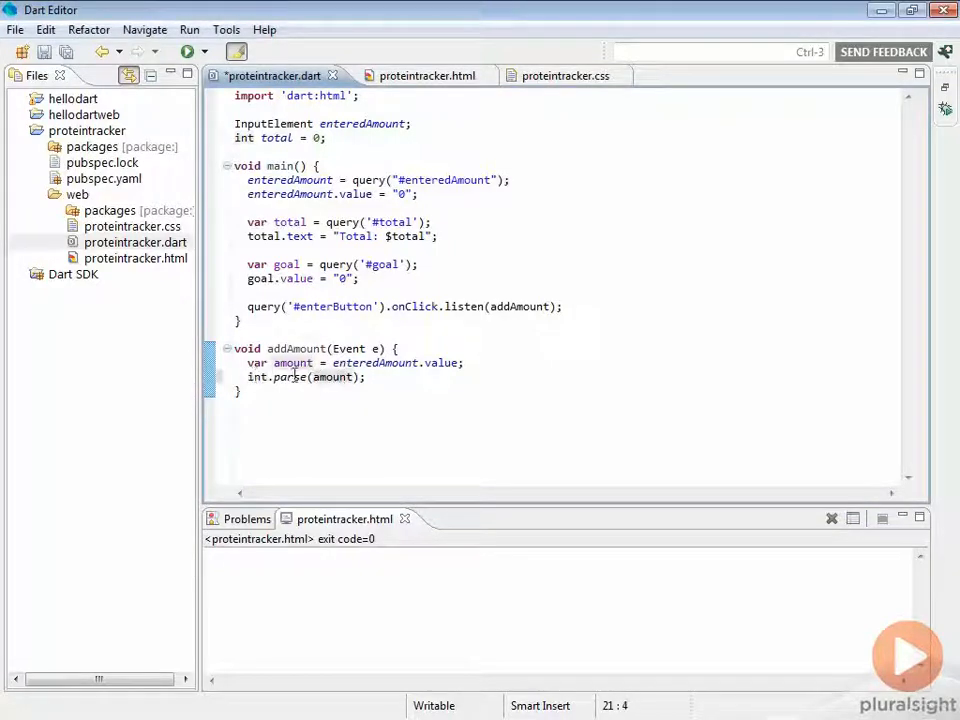
{"action": "type", "text": "total +="}
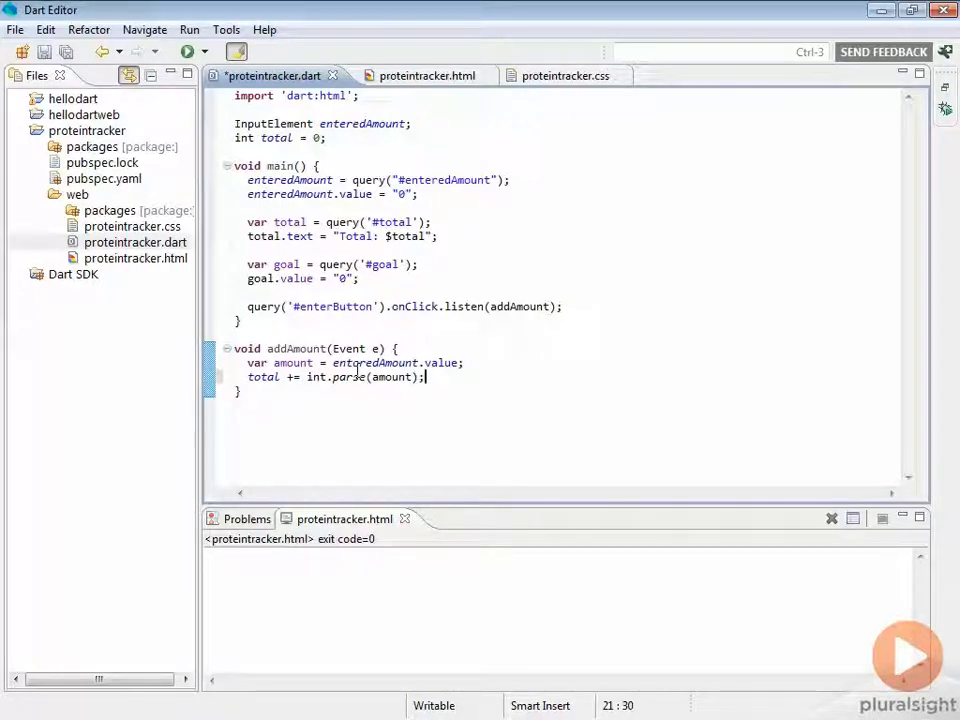
{"action": "mouse_move", "coordinate": [355, 372]}
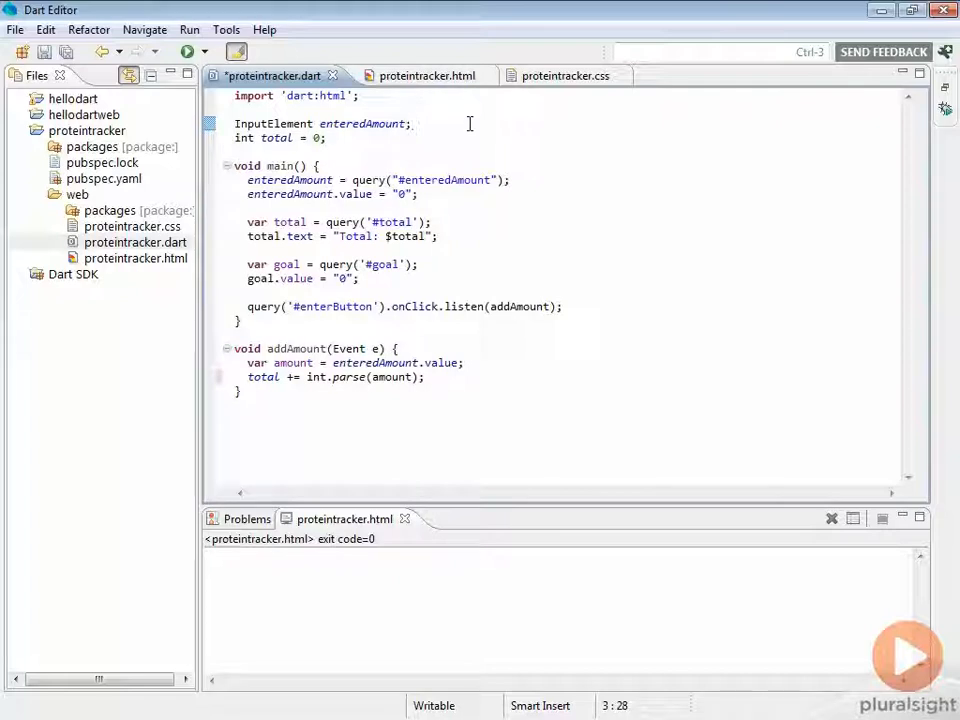
- Declare DivElement totalDiv, use it in main, and set totalDiv.text = "Total: $total" in addAmount
{"action": "type", "text": "DivElement totalDiv;"}
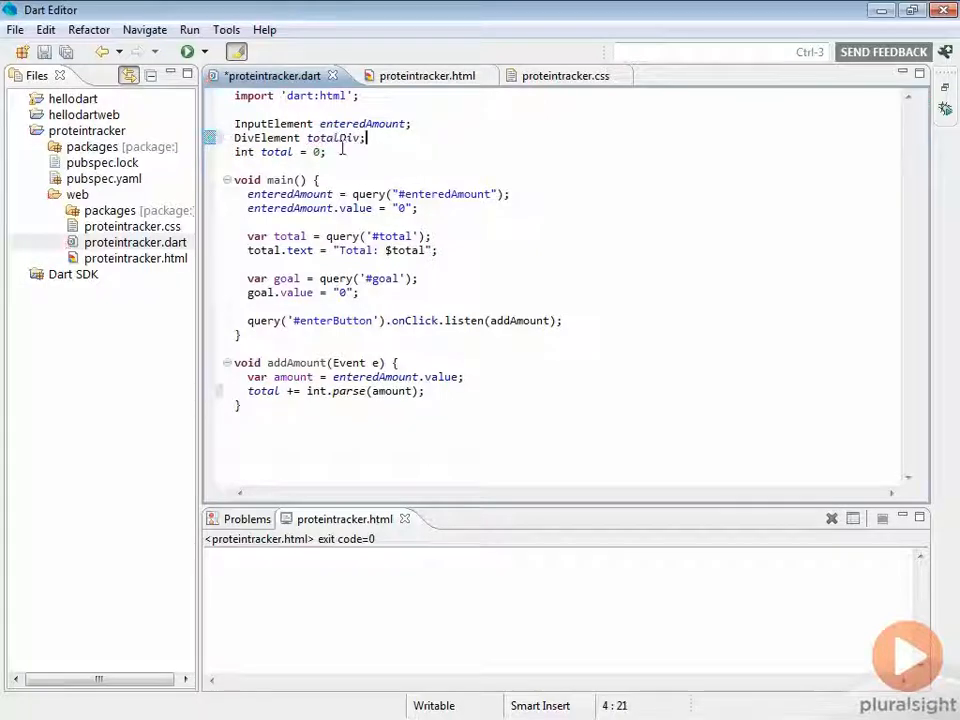
{"action": "double_click", "coordinate": [333, 137]}
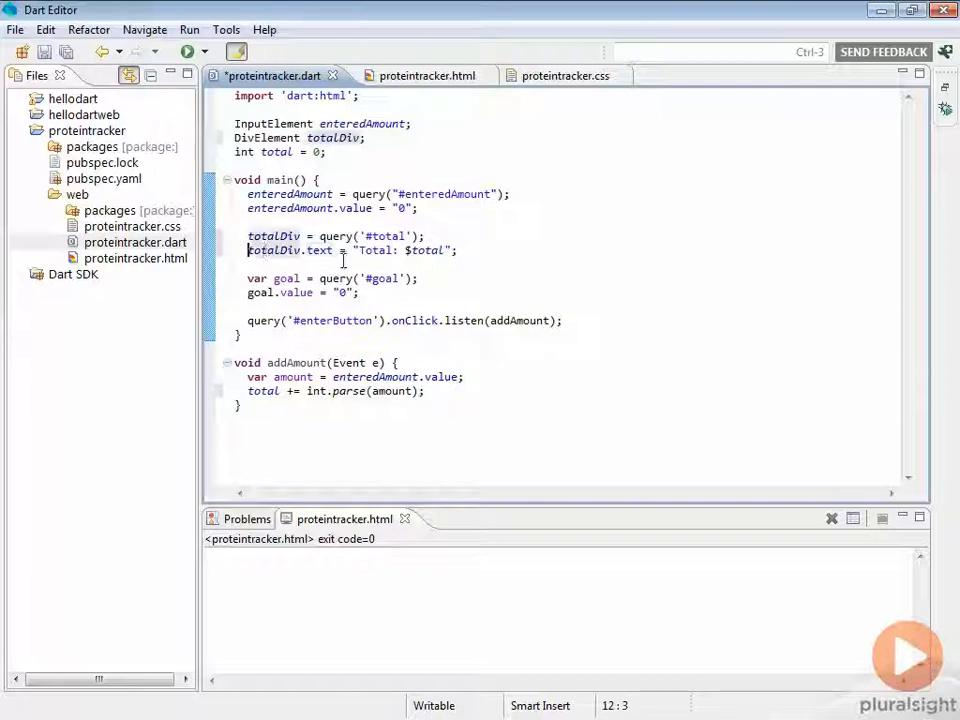
{"action": "triple_click", "coordinate": [350, 250]}
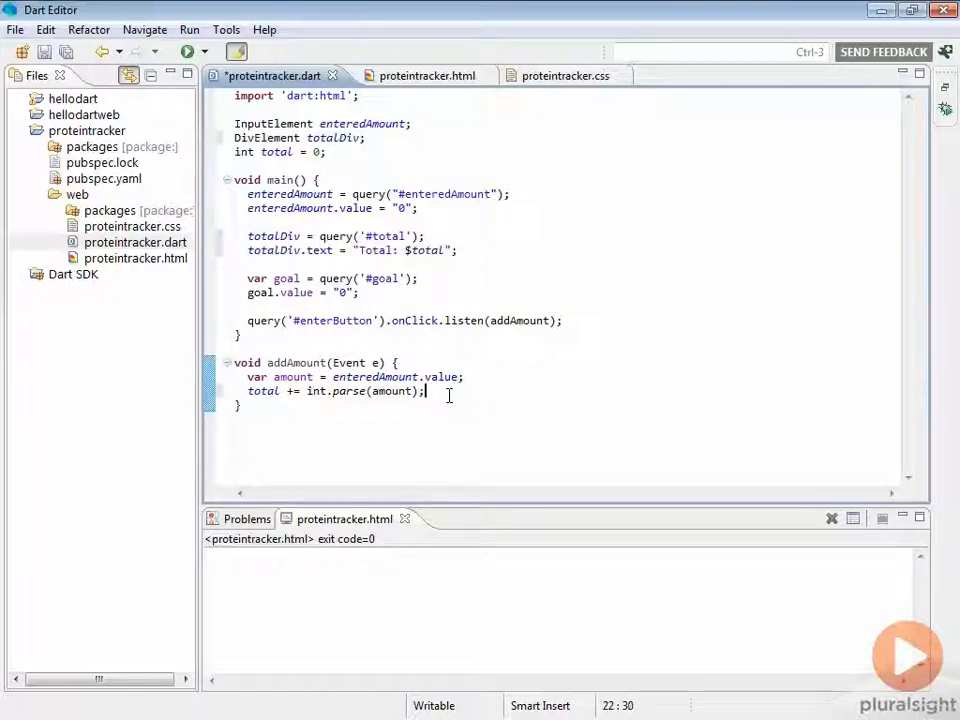
{"action": "type", "text": "totalDiv.text = \"Total: $total\";"}
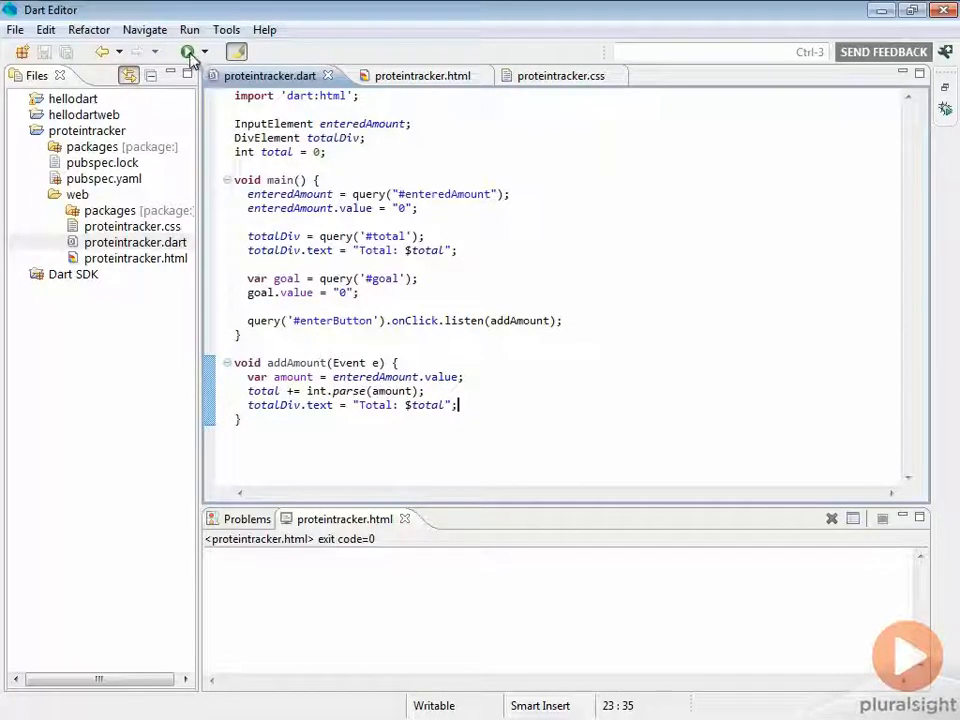
- Run the app in Chrome, add 1 several times, then add 10 and 100 to reach 156
{"action": "left_click", "coordinate": [186, 52]}
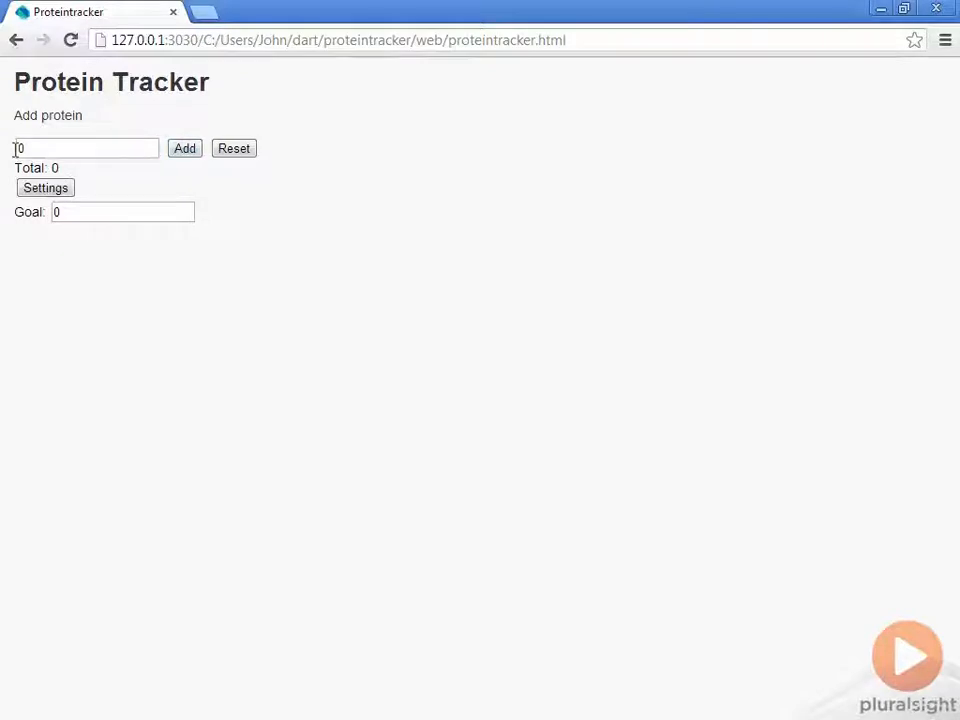
{"action": "type", "text": "1"}
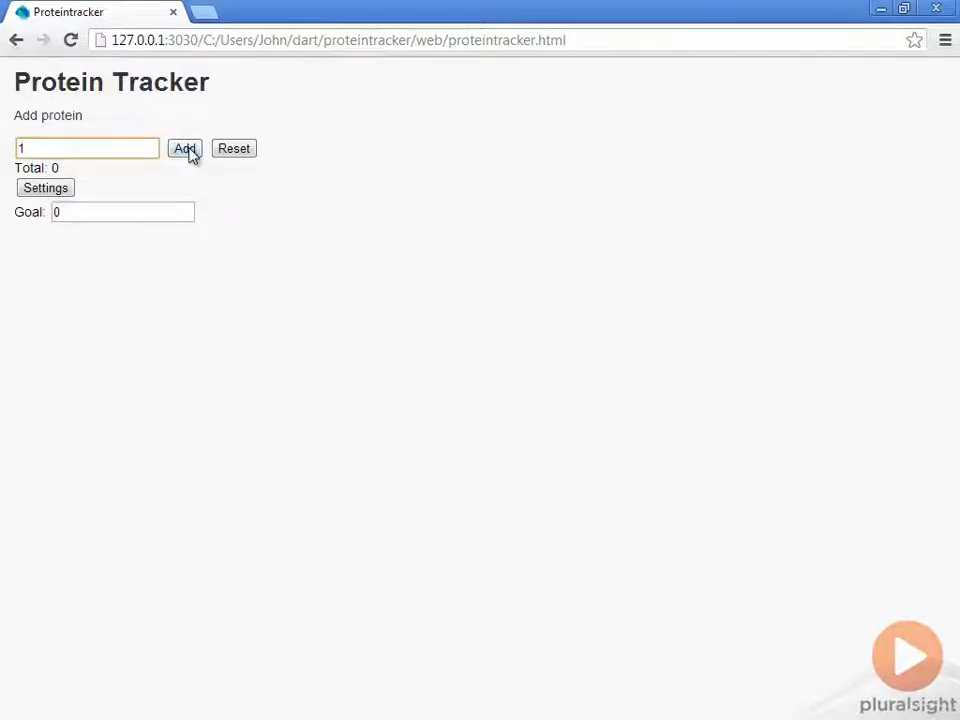
{"action": "left_click", "coordinate": [184, 148]}
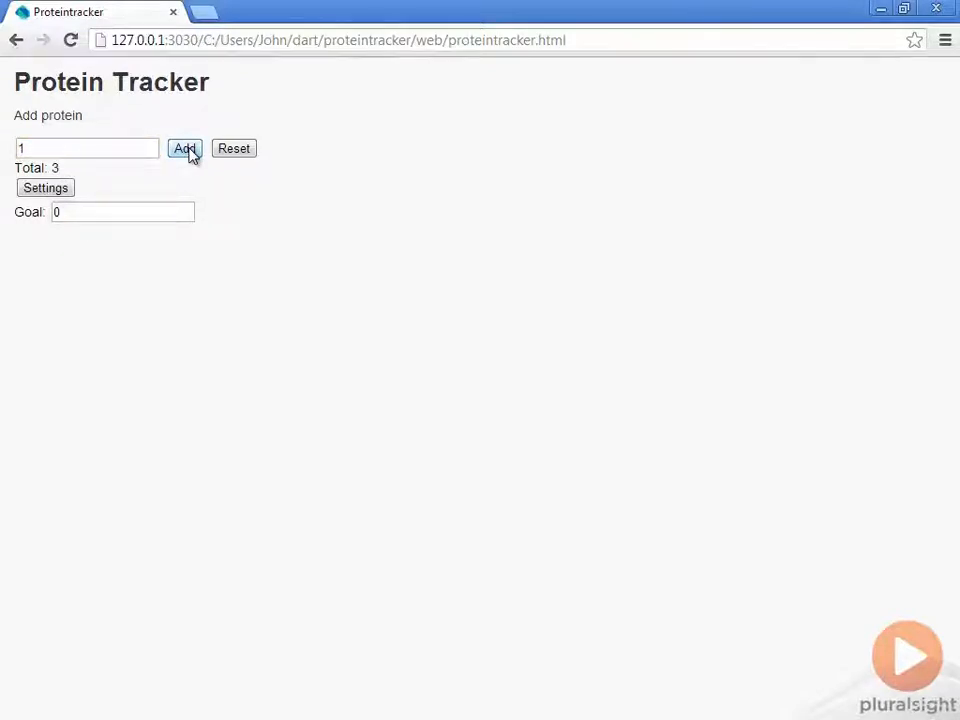
{"action": "left_click", "coordinate": [184, 148]}
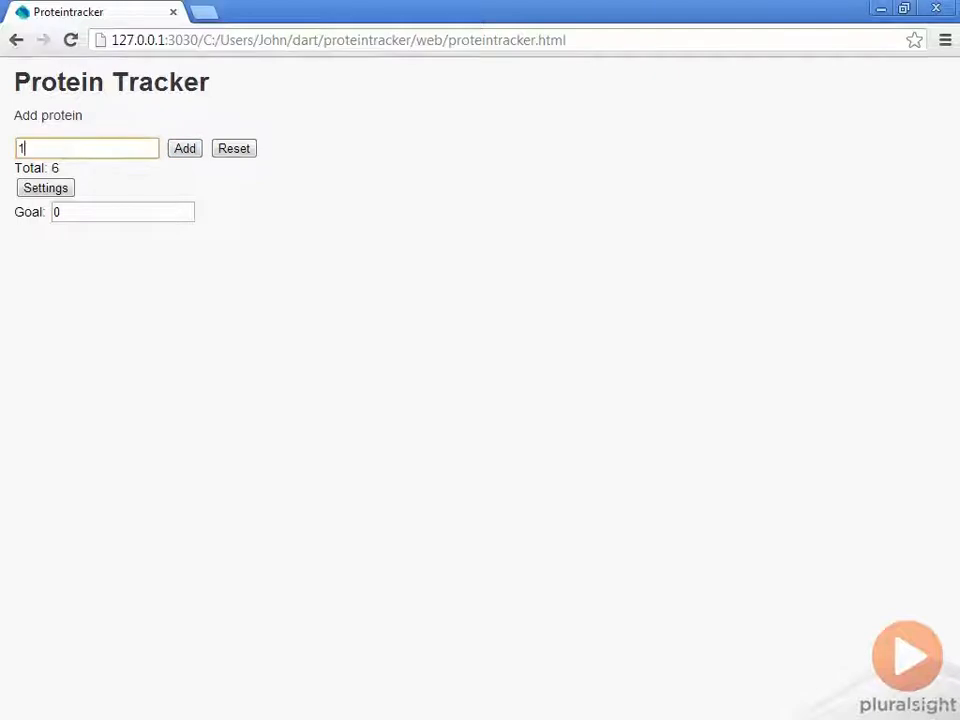
{"action": "left_click", "coordinate": [184, 148]}
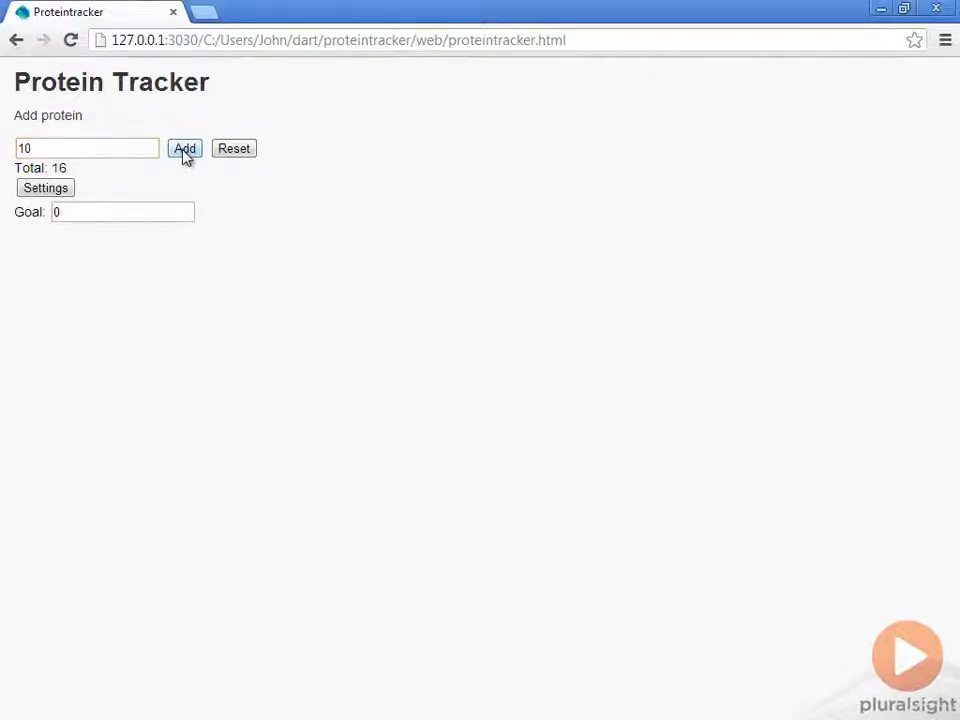
{"action": "left_click", "coordinate": [184, 148]}
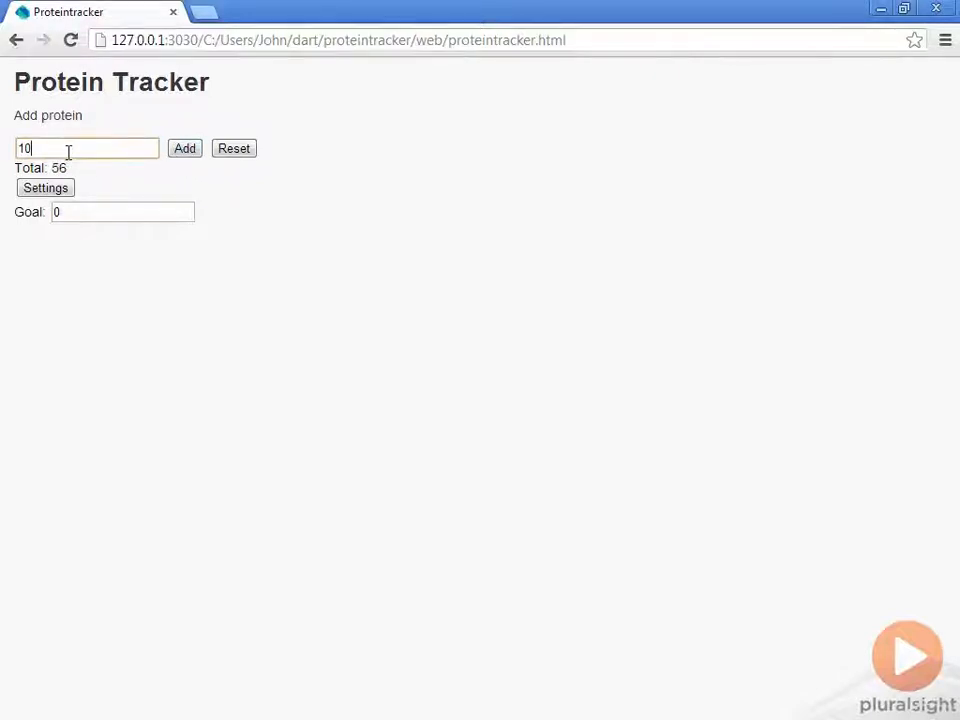
{"action": "left_click", "coordinate": [184, 148]}
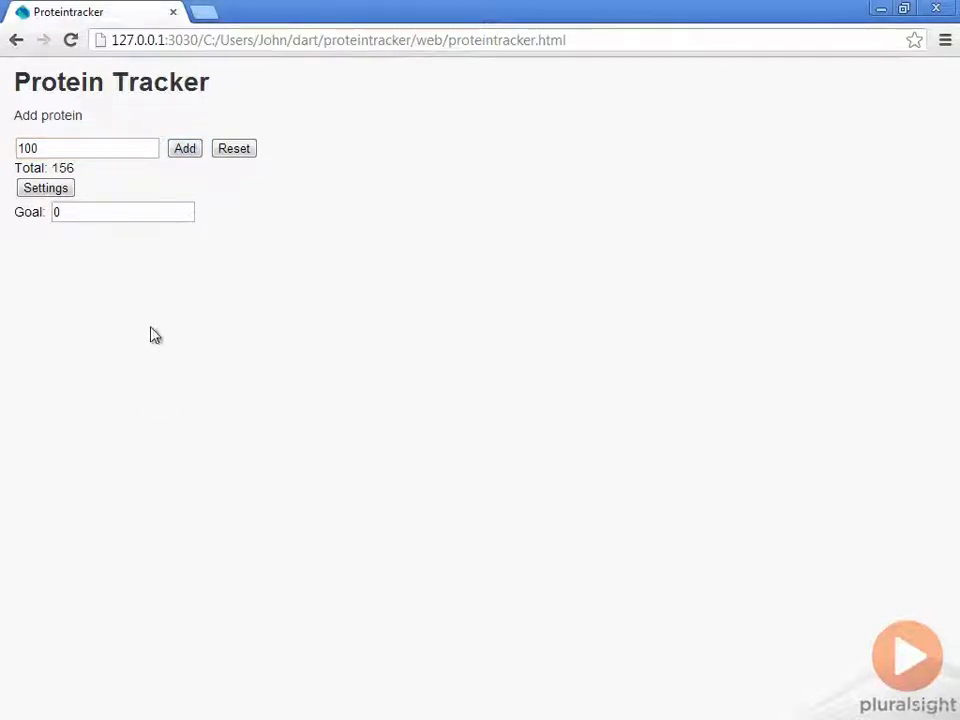